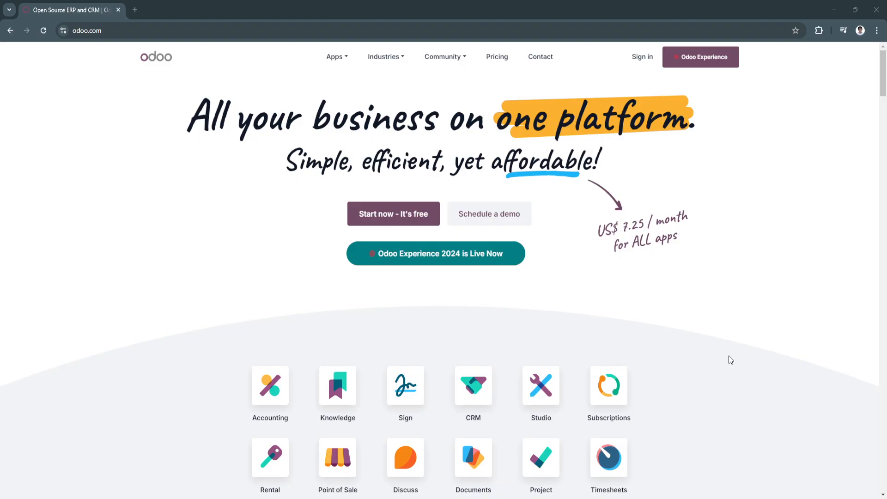
mouse_move(729, 362)
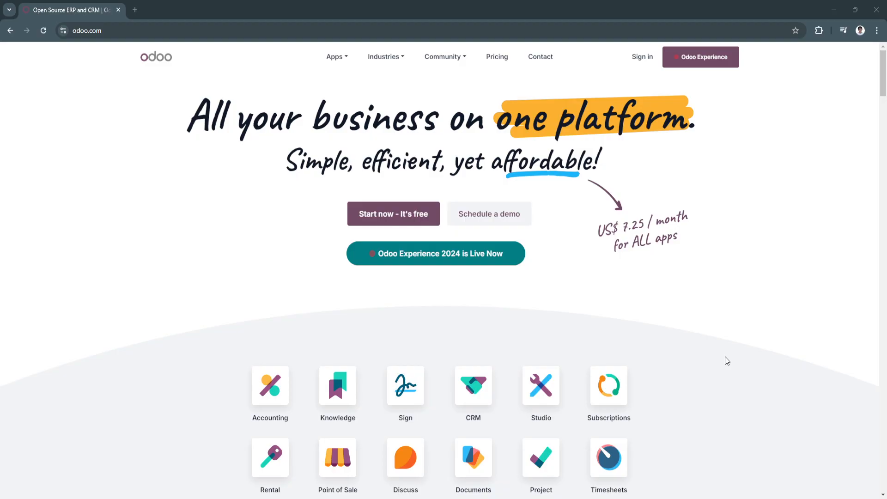
mouse_move(726, 361)
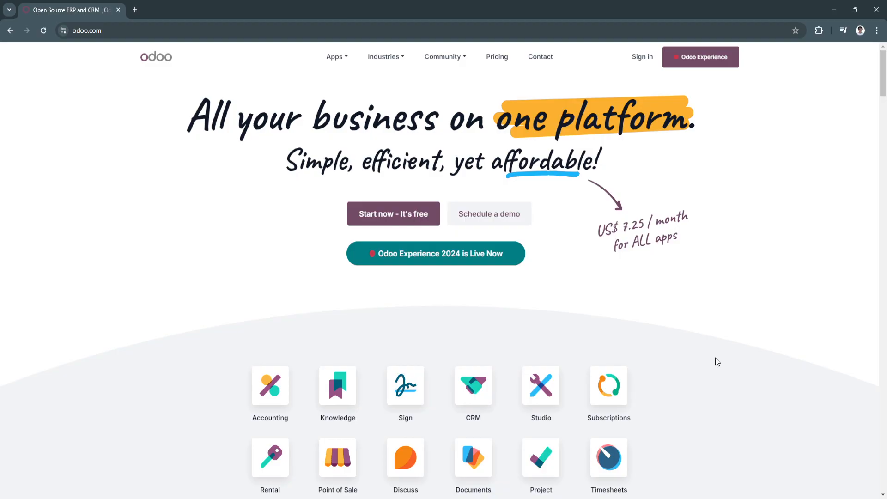
mouse_move(146, 60)
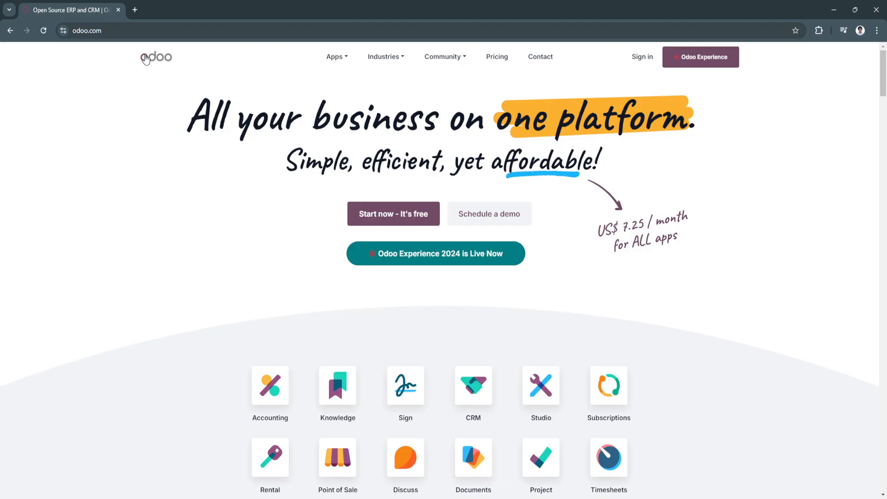
mouse_move(113, 61)
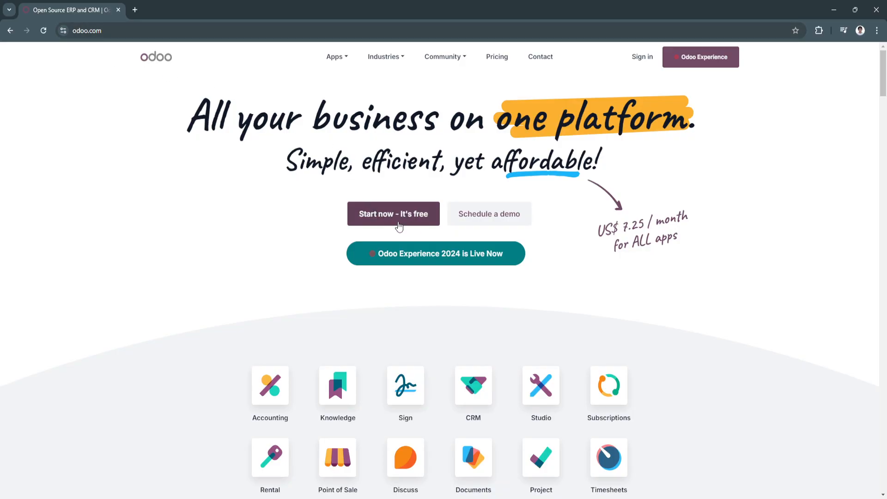
Begin the free trial and continue with eCommerce, Accounting, Employees and Recruitment selected.
left_click(393, 213)
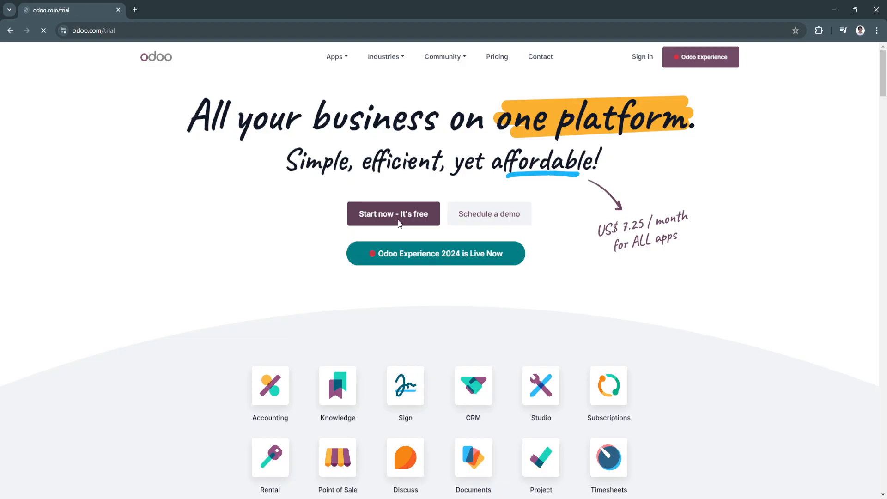
left_click(392, 213)
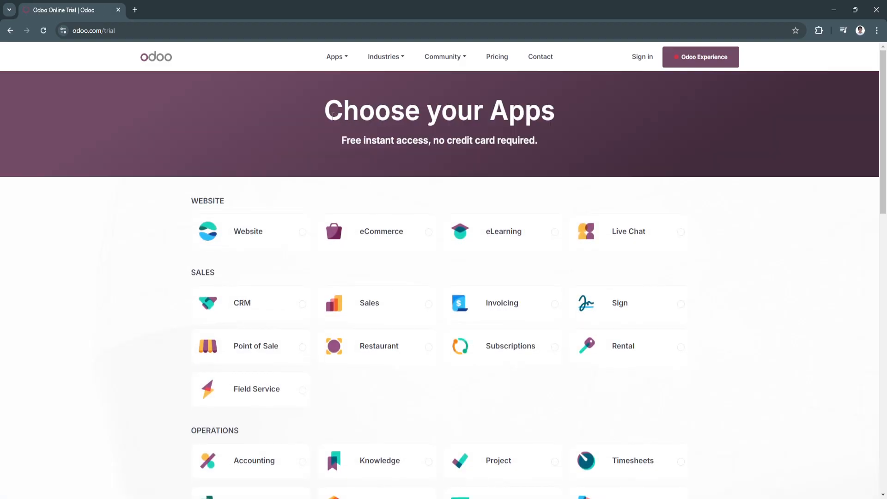
mouse_move(362, 187)
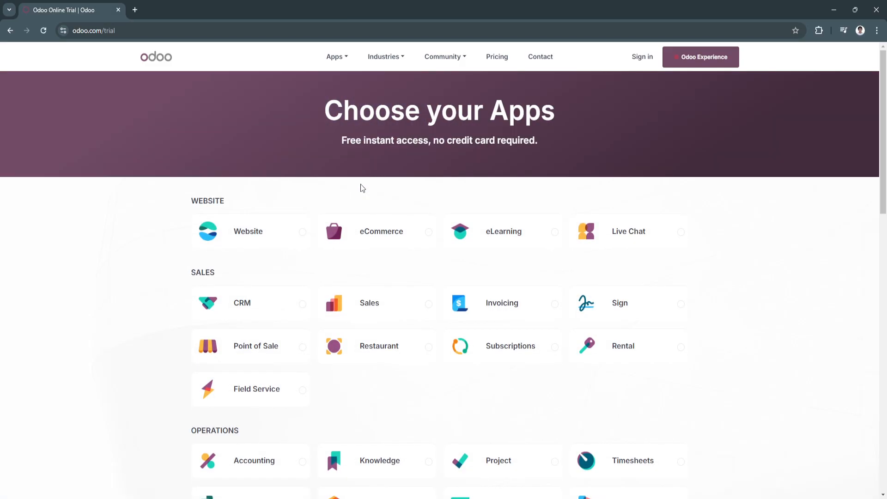
mouse_move(339, 273)
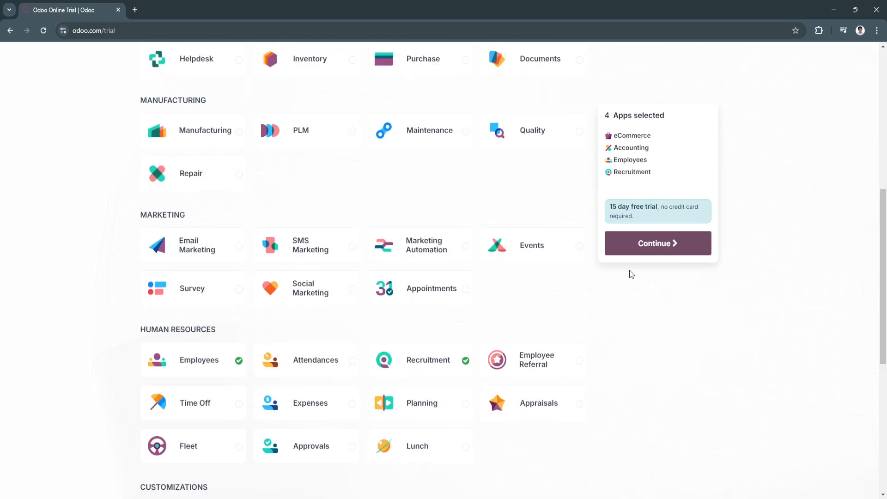
left_click(657, 243)
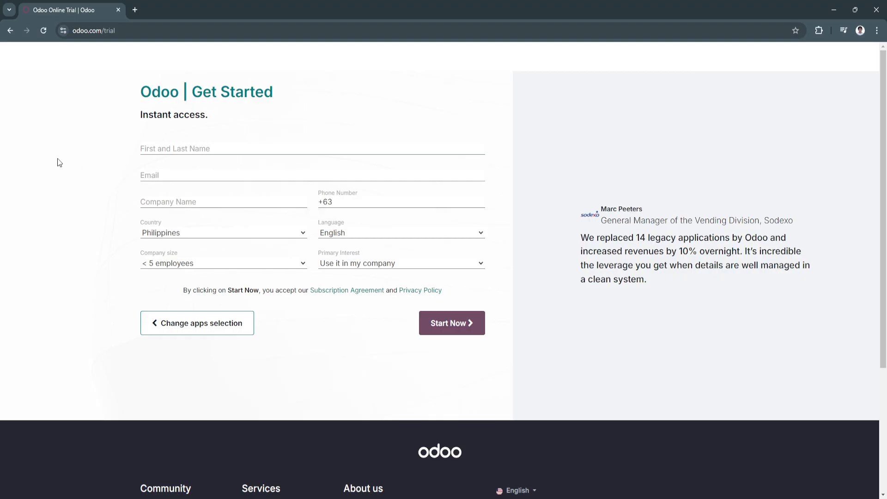
Submit the Get Started form to create the trial database.
left_click(451, 322)
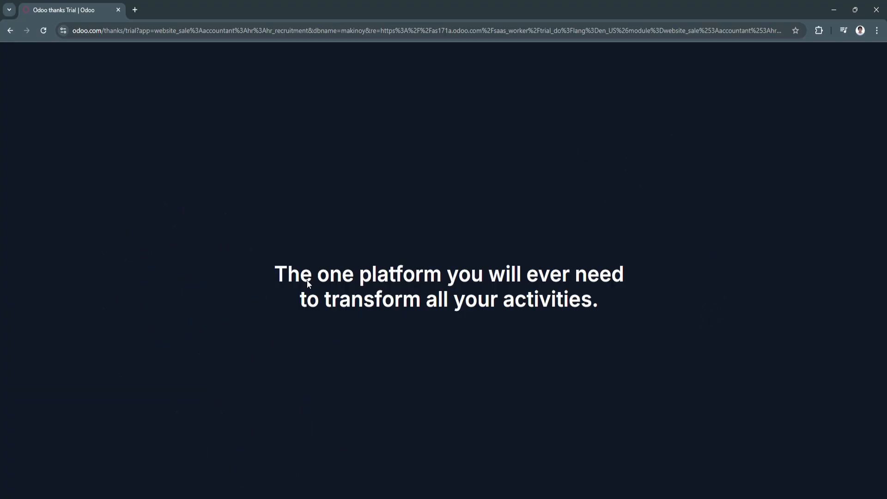
mouse_move(281, 303)
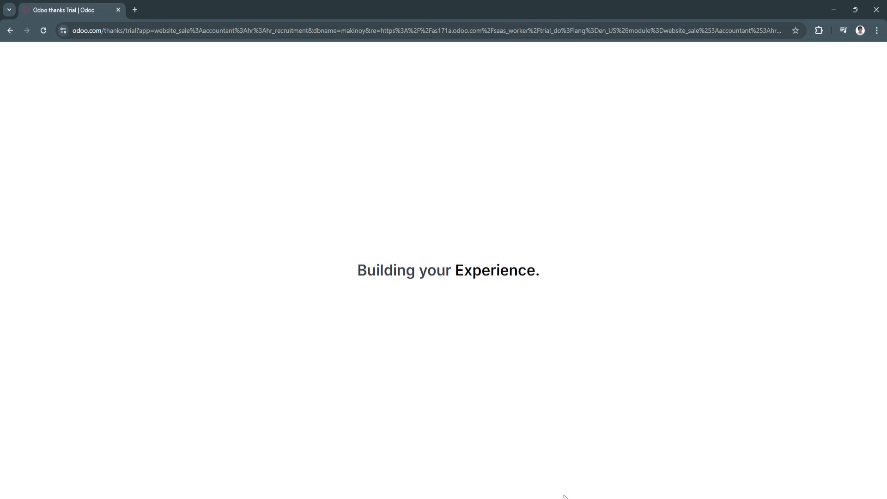
mouse_move(480, 287)
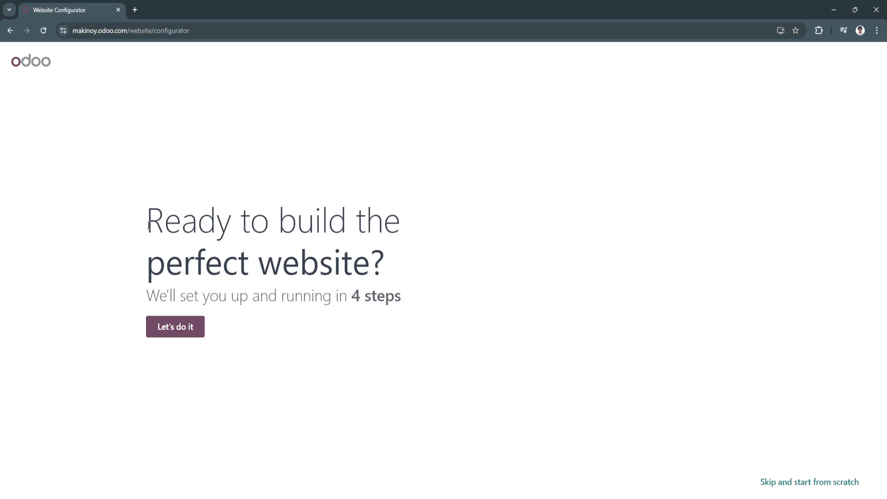
mouse_move(169, 282)
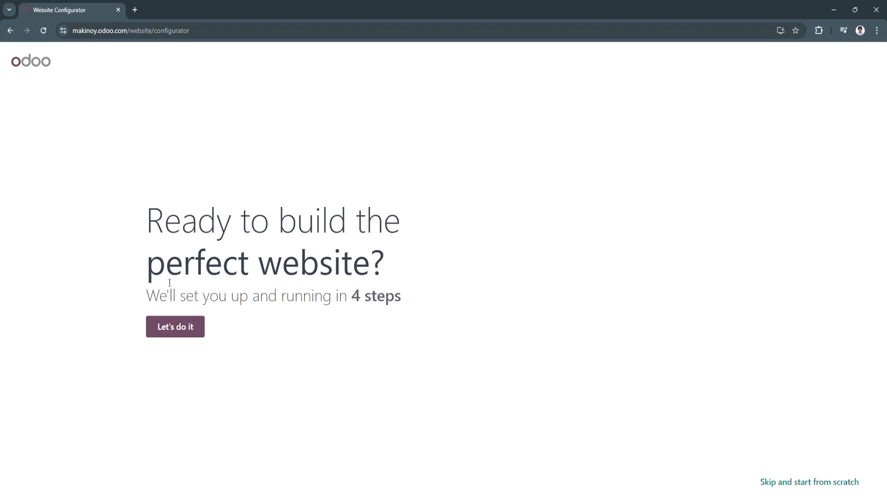
mouse_move(398, 297)
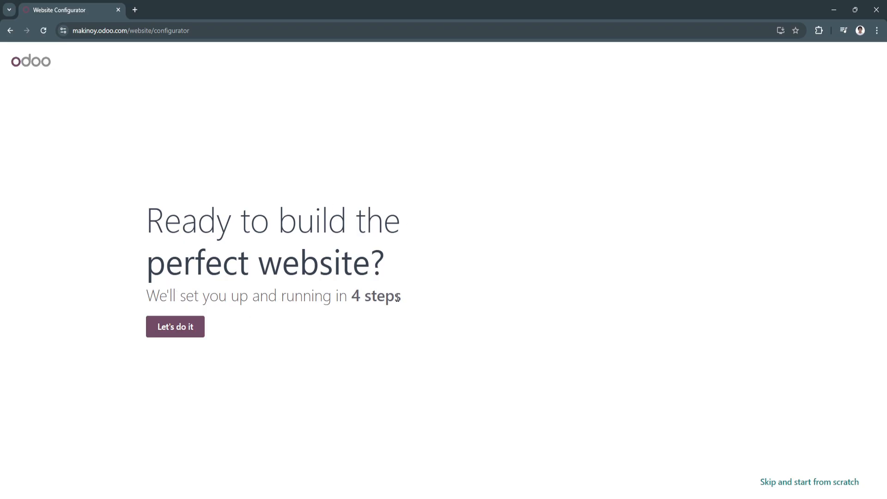
Define the site as an online store for a clothes and fabric business aiming to develop the brand.
left_click(175, 326)
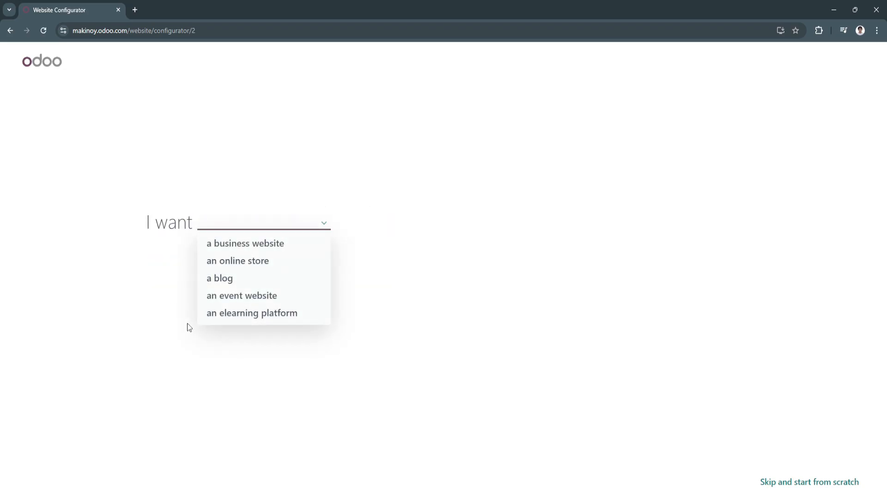
mouse_move(216, 246)
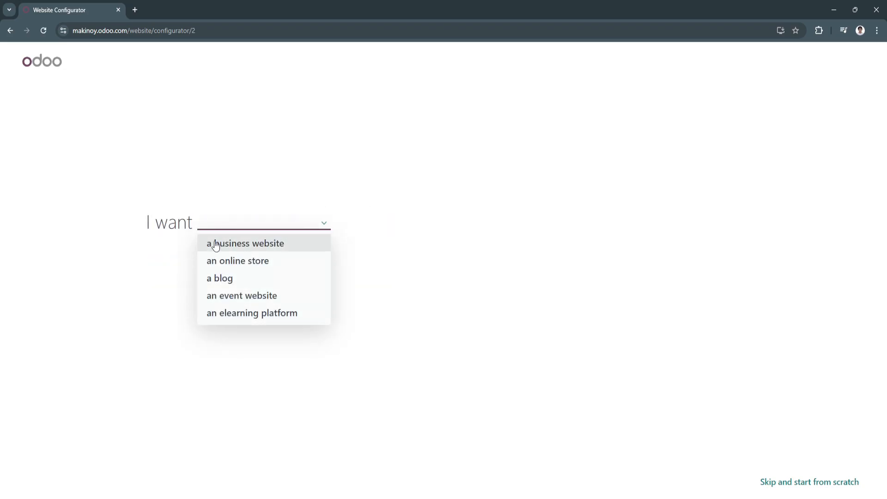
mouse_move(238, 260)
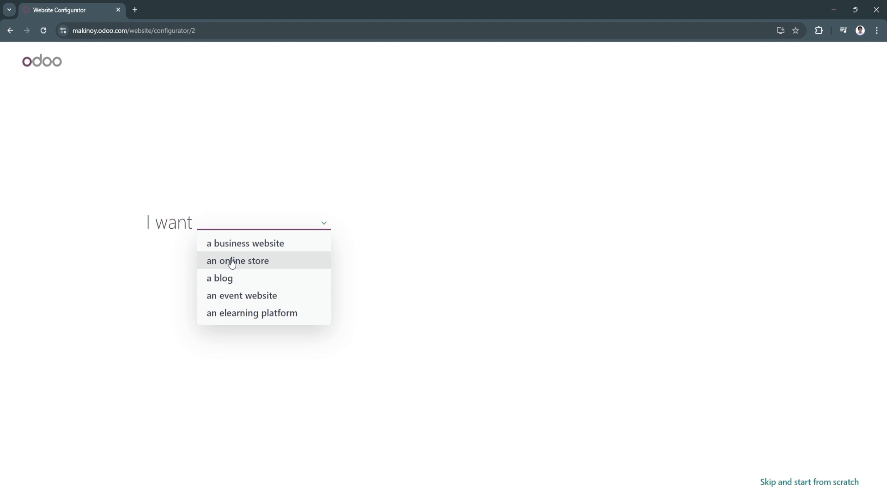
left_click(237, 261)
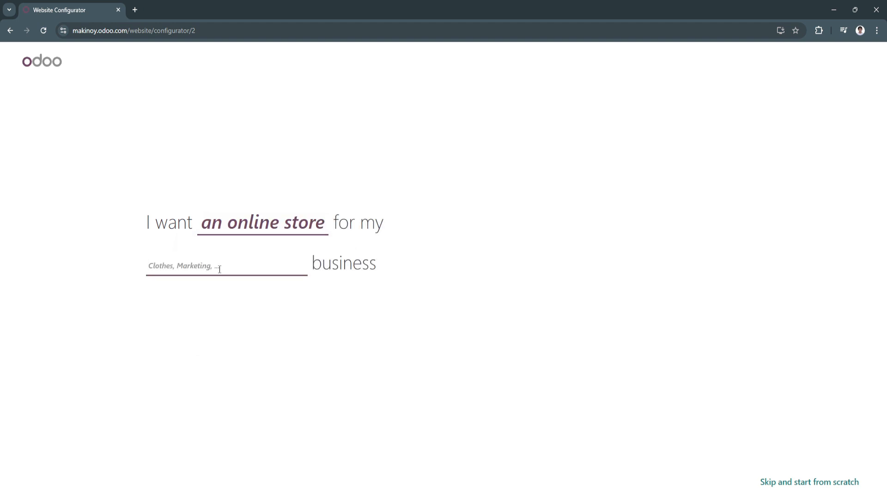
type("Clothes")
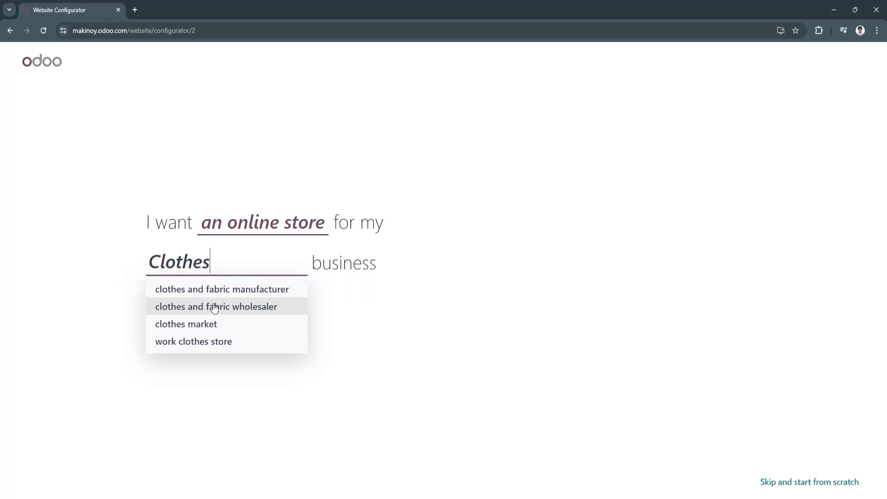
mouse_move(208, 314)
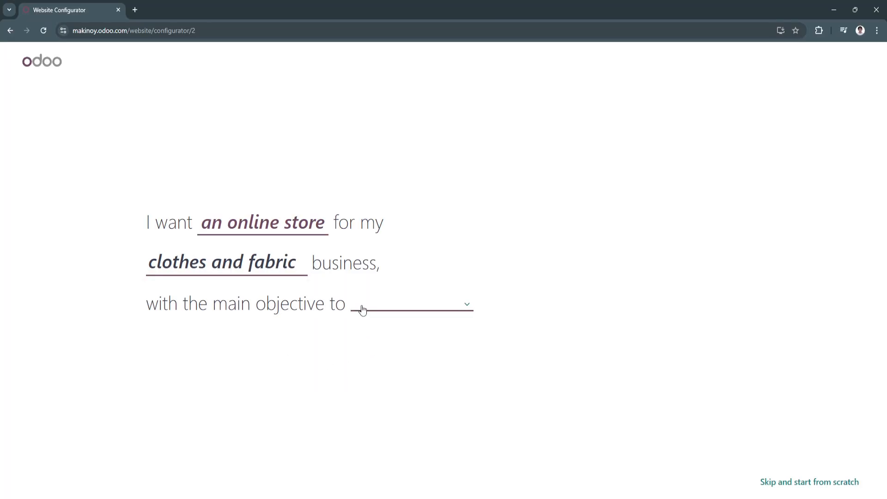
left_click(411, 304)
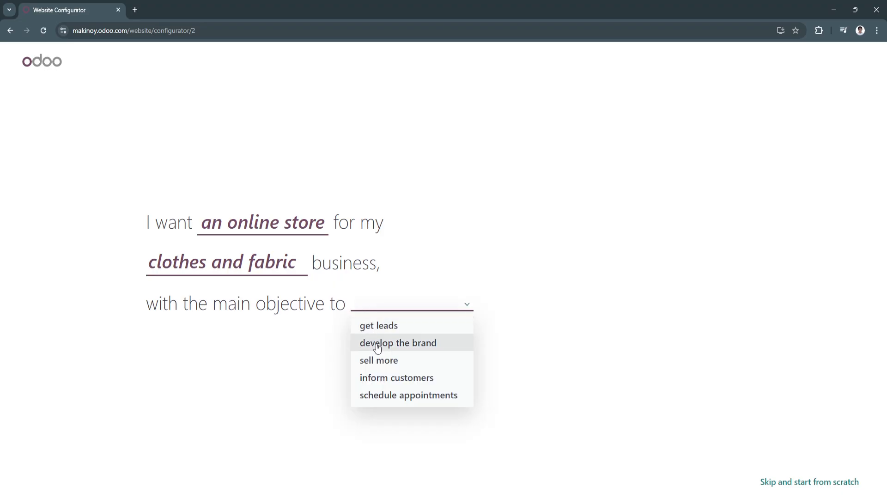
left_click(397, 341)
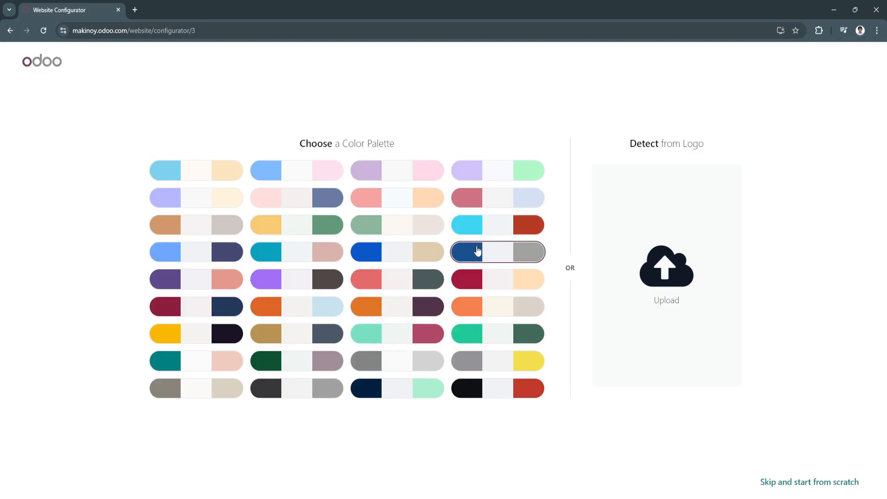
Choose the blue, white and grey palette and add Privacy Policy, Live Chat and Stores Locator pages.
left_click(497, 252)
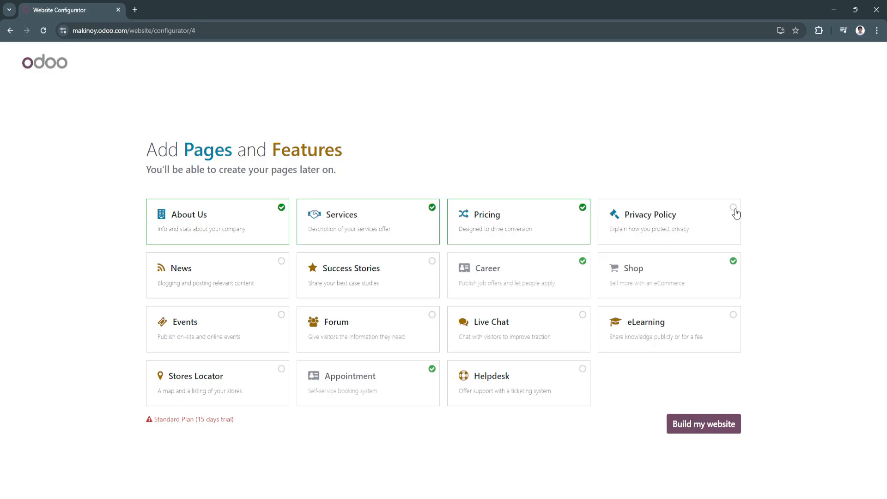
left_click(733, 207)
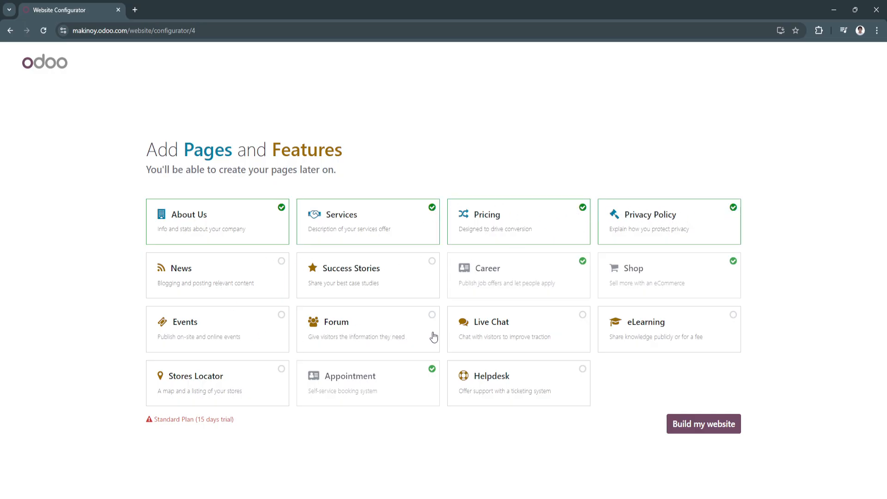
left_click(517, 329)
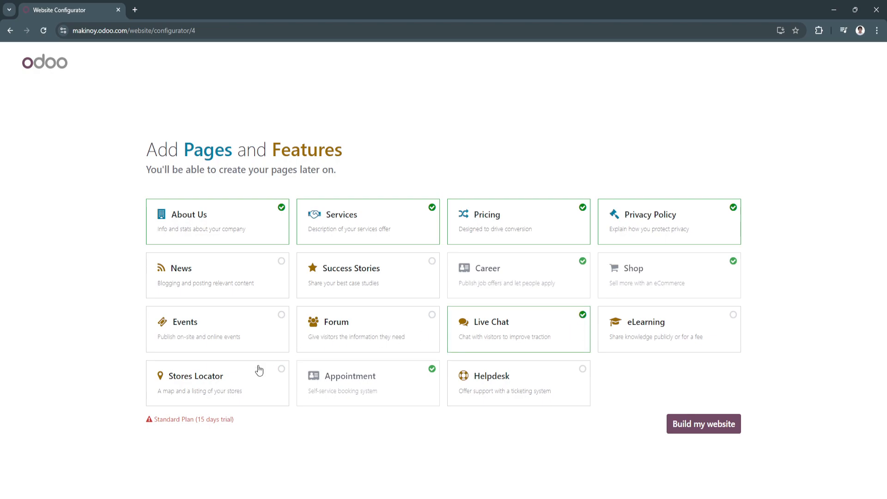
left_click(217, 383)
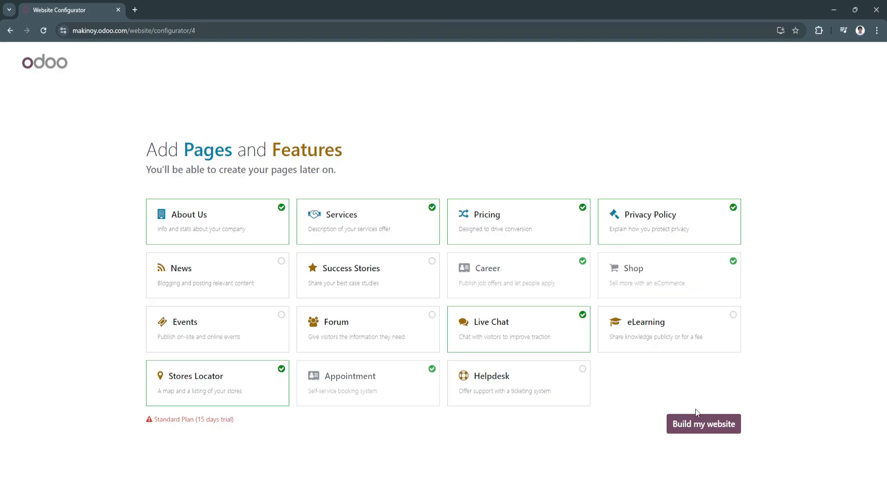
left_click(703, 423)
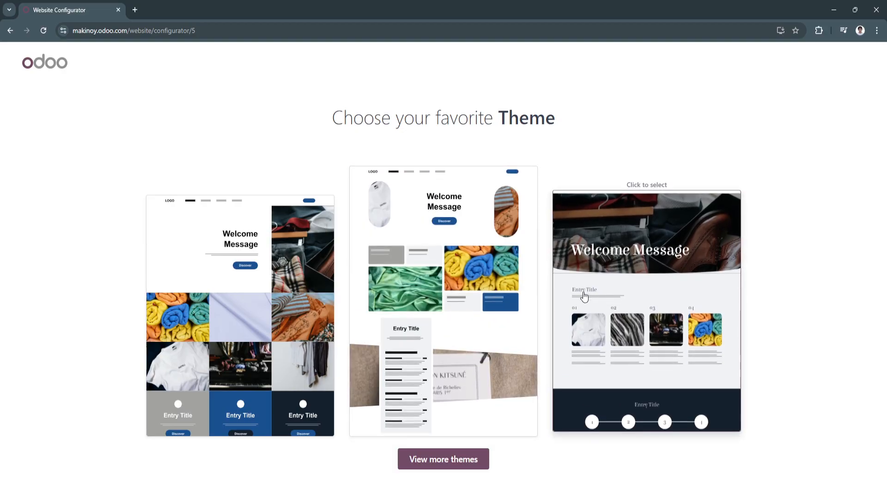
Pick a theme preview so the Quality Fabrics store home page is generated.
left_click(646, 312)
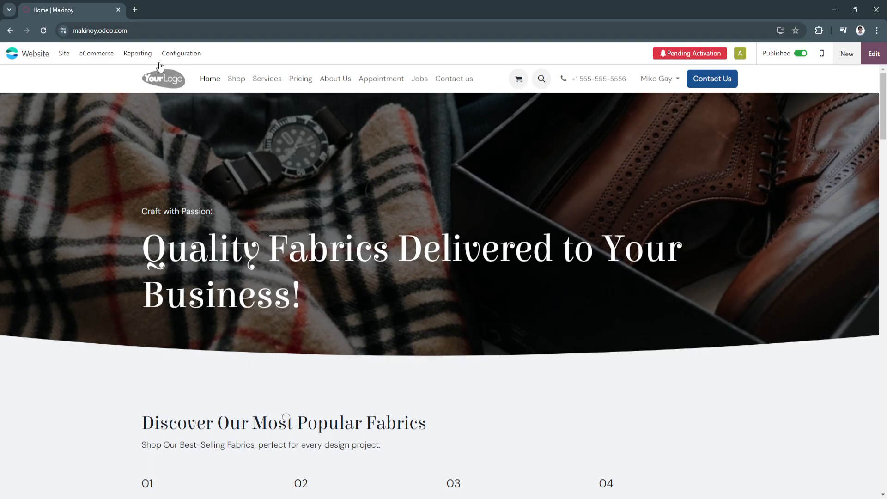
scroll("down", 3)
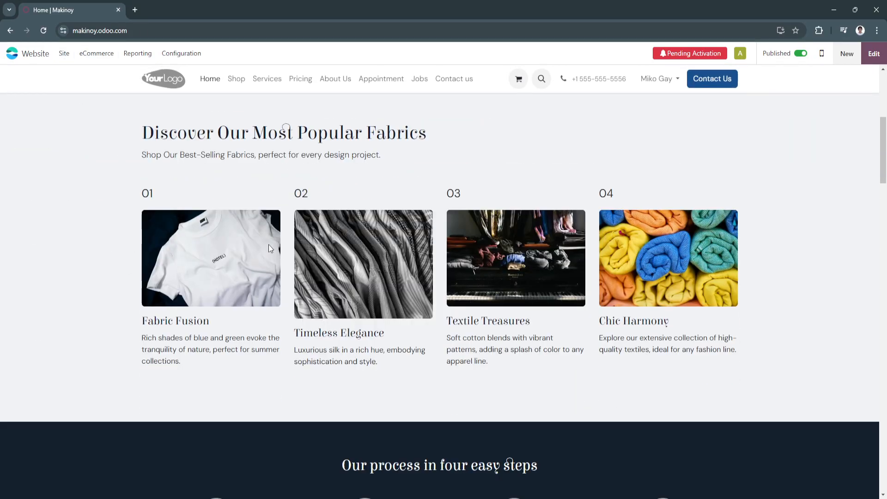
scroll("down", 3)
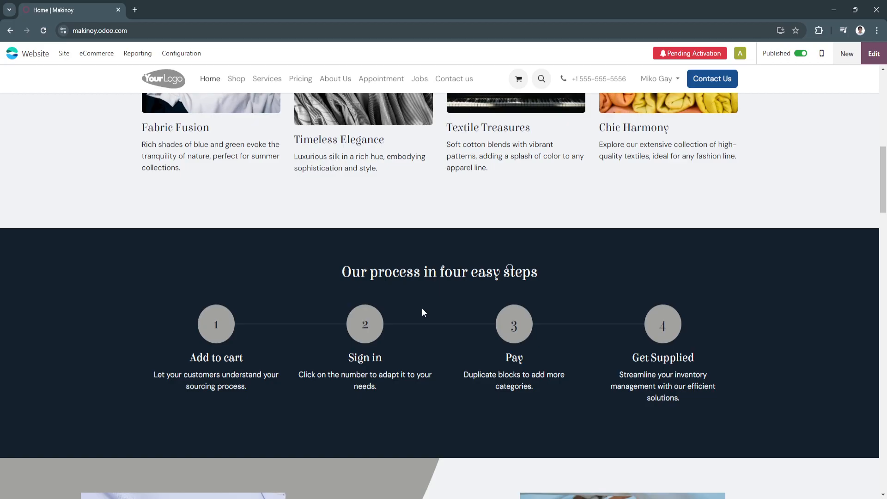
scroll("up", 3)
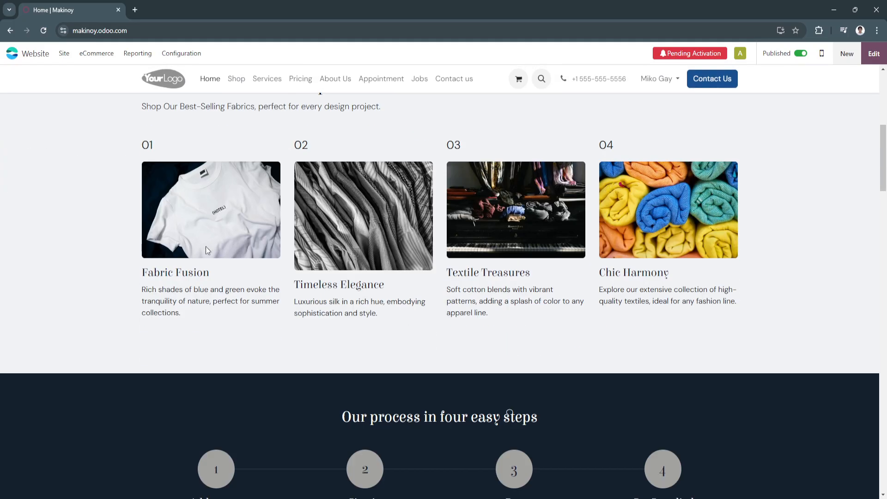
scroll("up", 3)
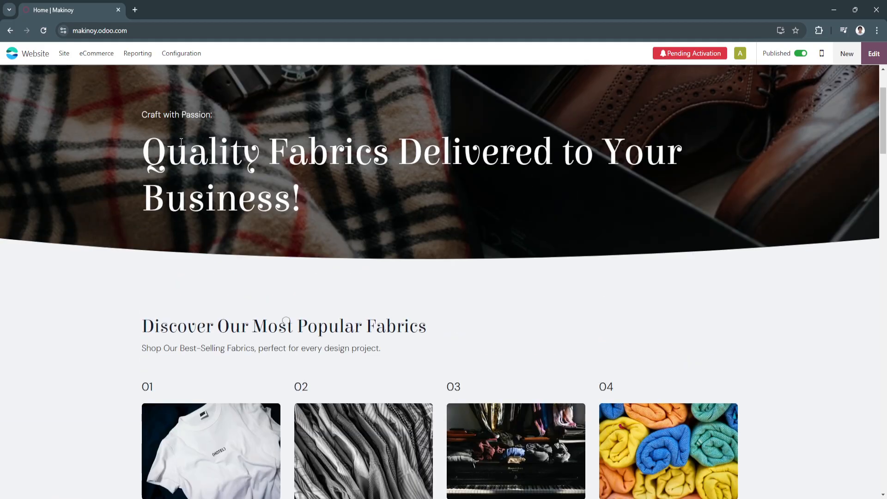
scroll("down", 3)
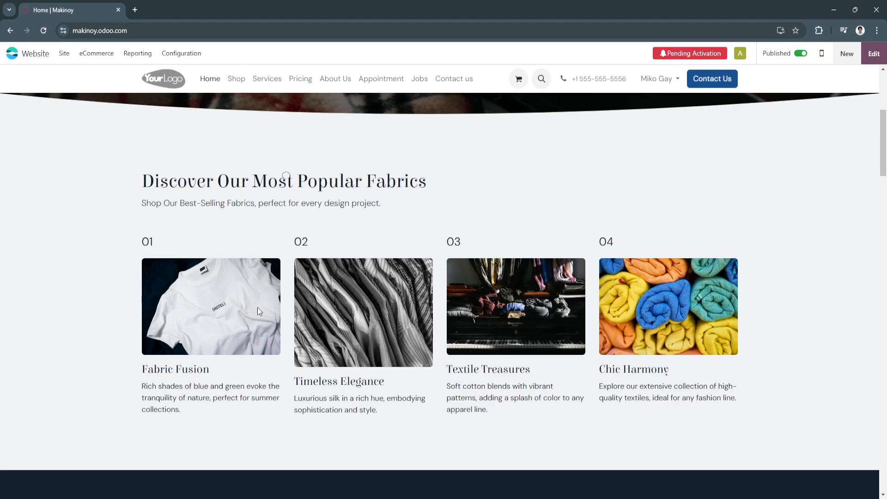
scroll("down", 3)
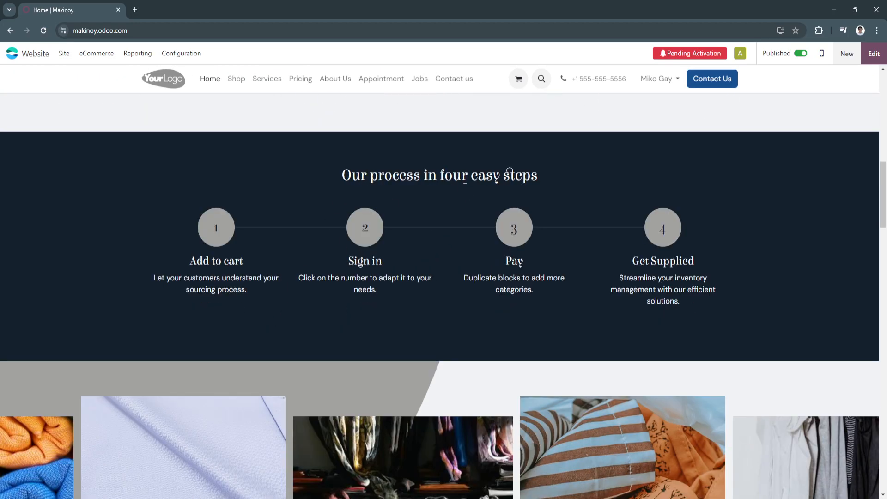
mouse_move(185, 276)
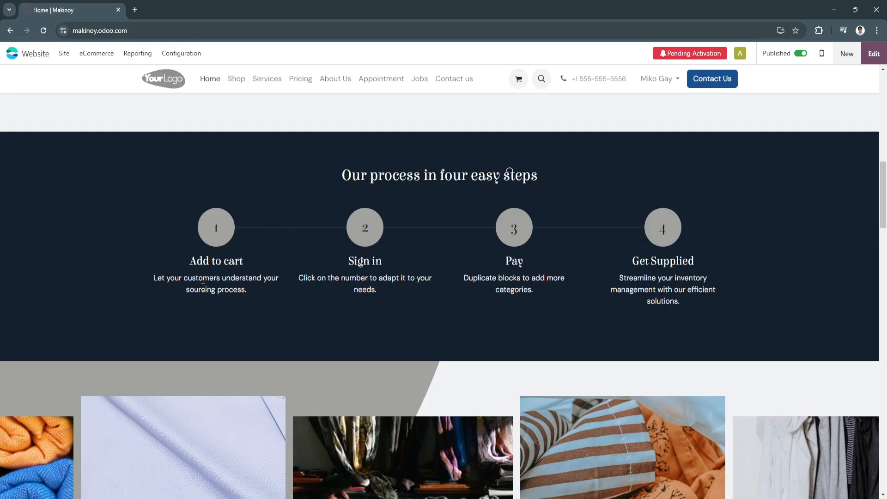
mouse_move(288, 213)
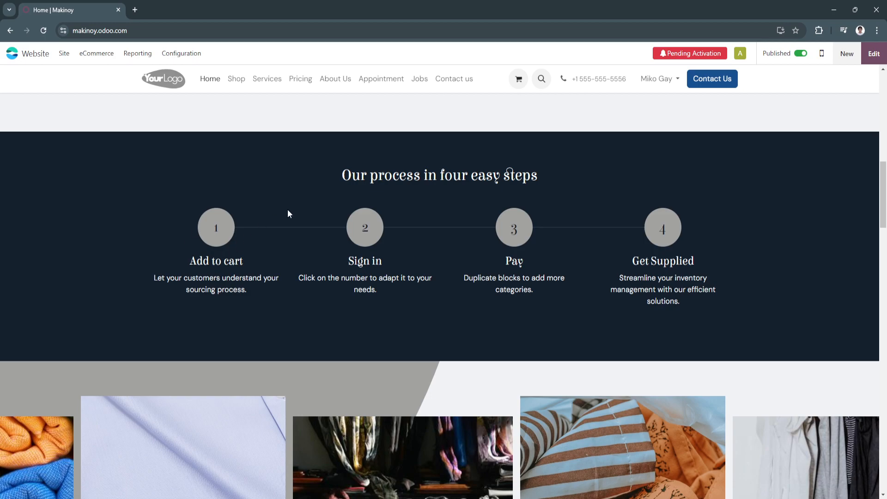
mouse_move(687, 230)
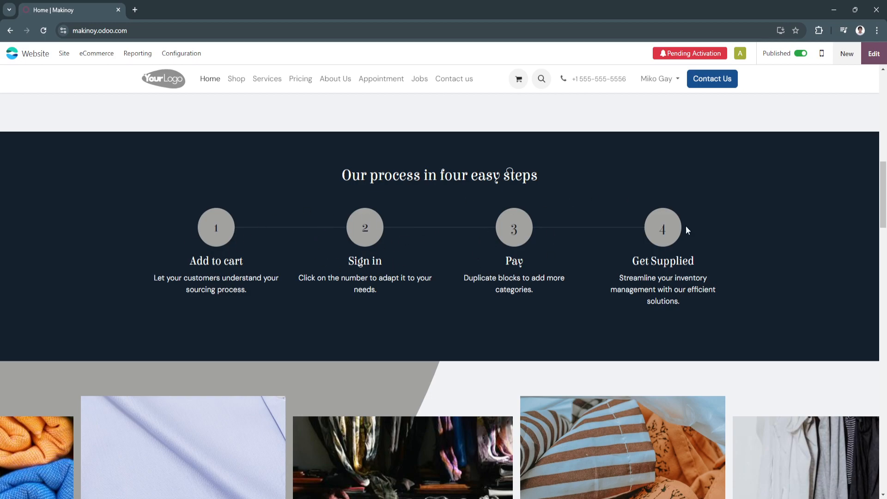
scroll("down", 3)
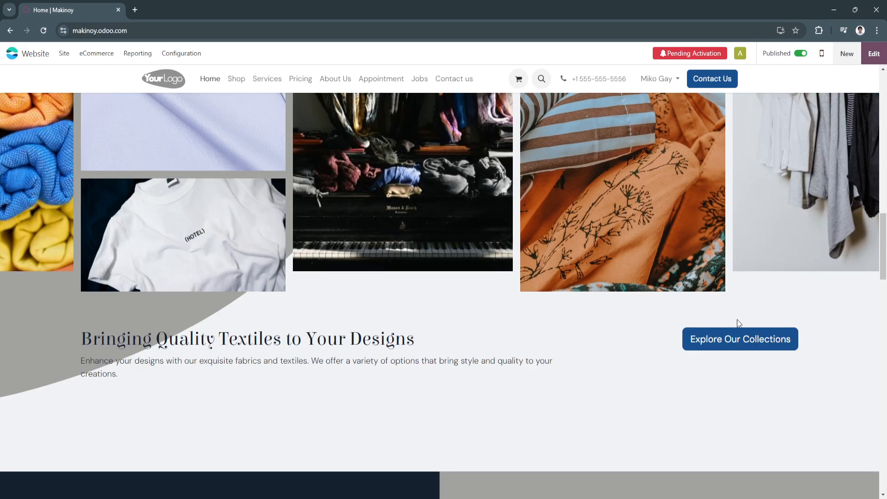
scroll("down", 3)
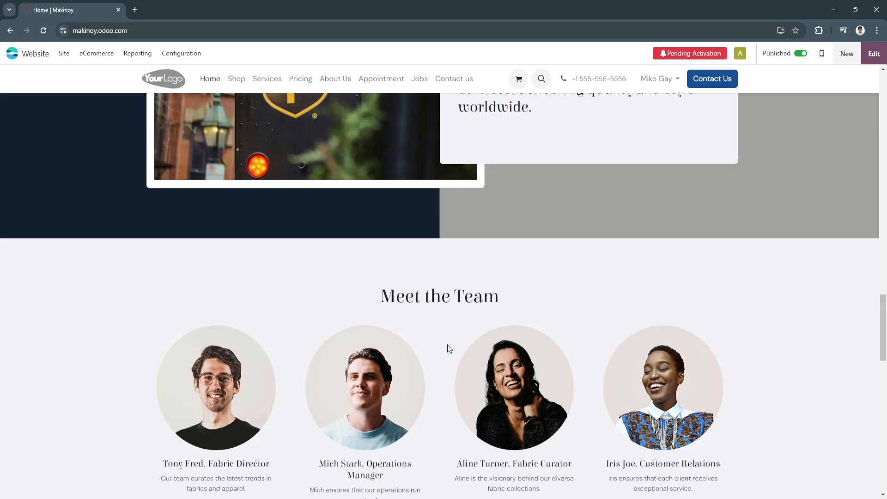
scroll("down", 3)
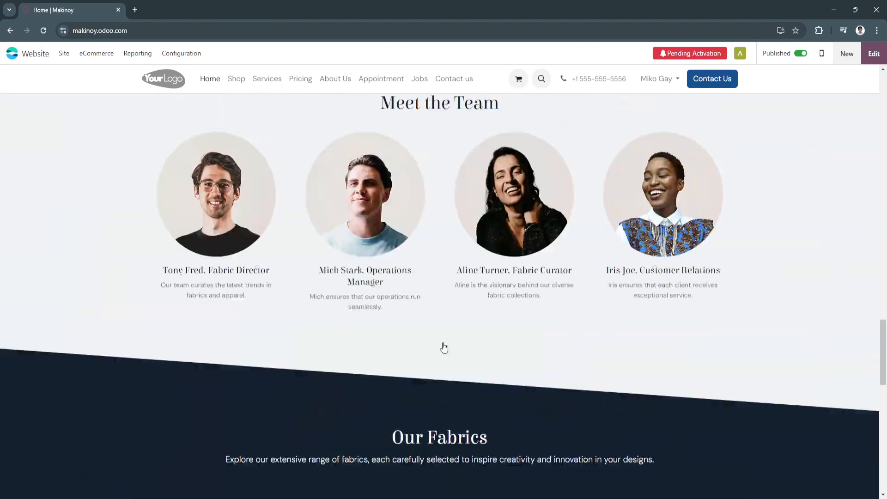
scroll("down", 3)
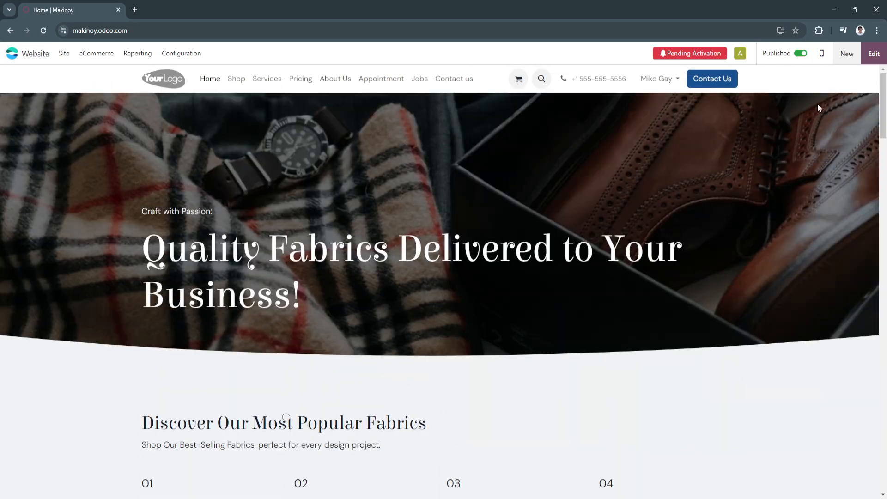
Enter edit mode on the home page and insert the Make a Donation section from Contact & Forms.
left_click(873, 54)
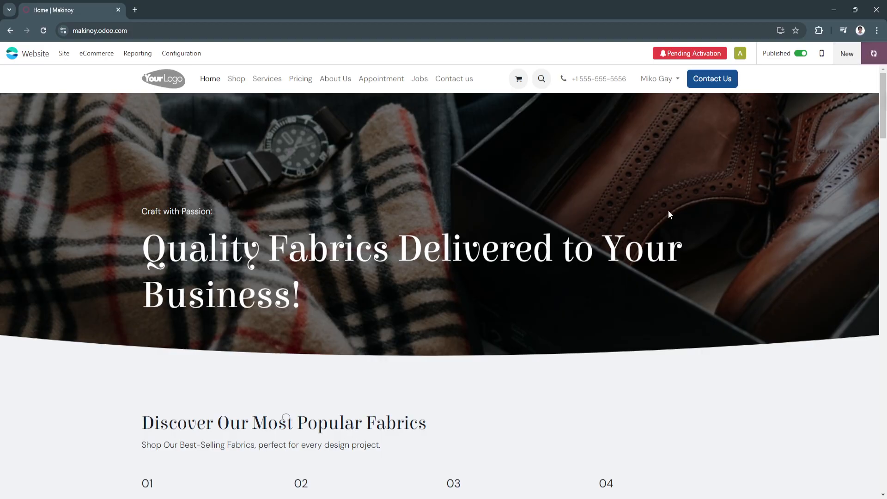
left_click(847, 54)
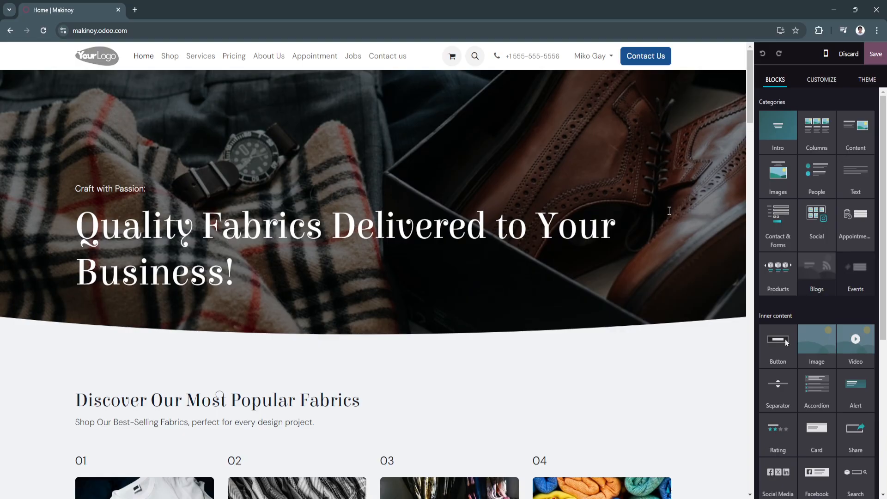
mouse_move(783, 113)
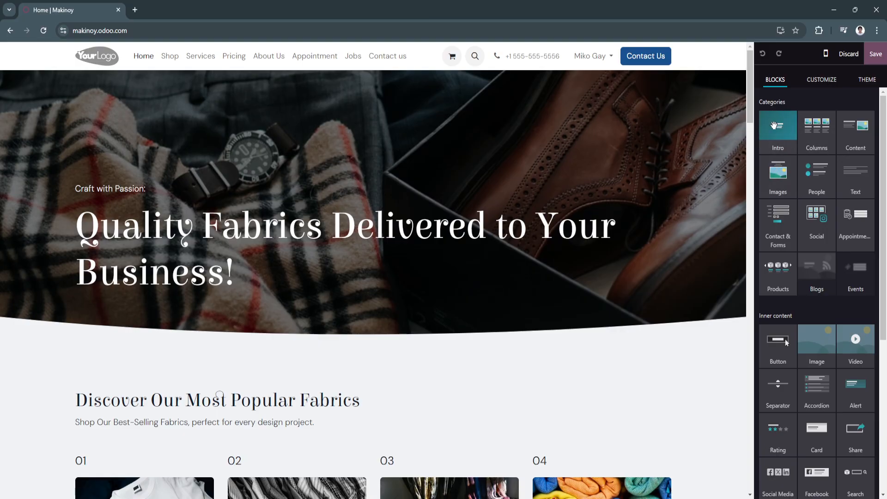
mouse_move(819, 138)
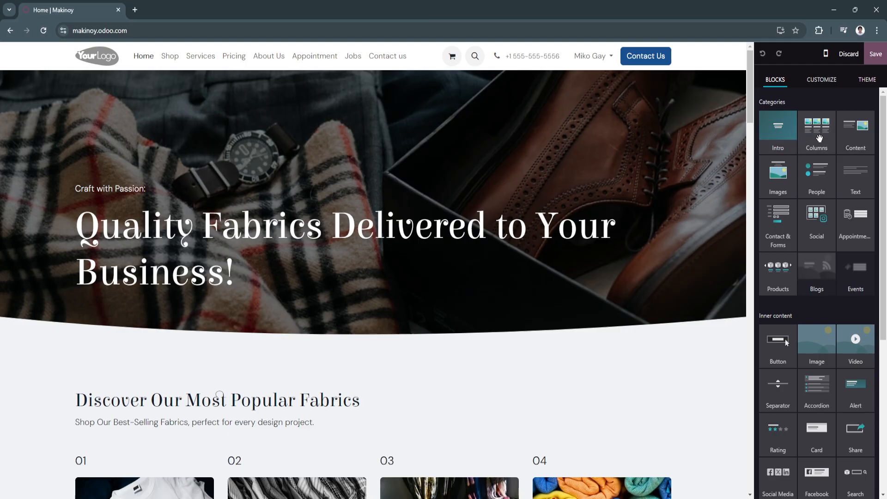
mouse_move(778, 177)
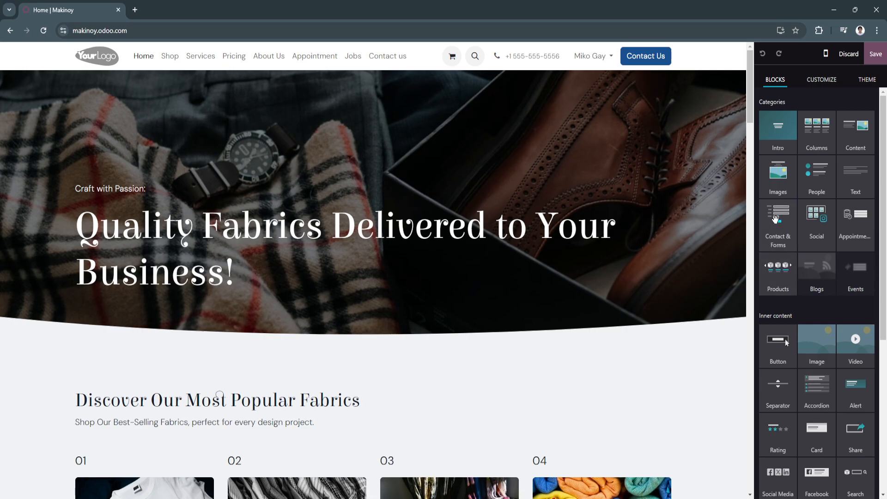
scroll("down", 3)
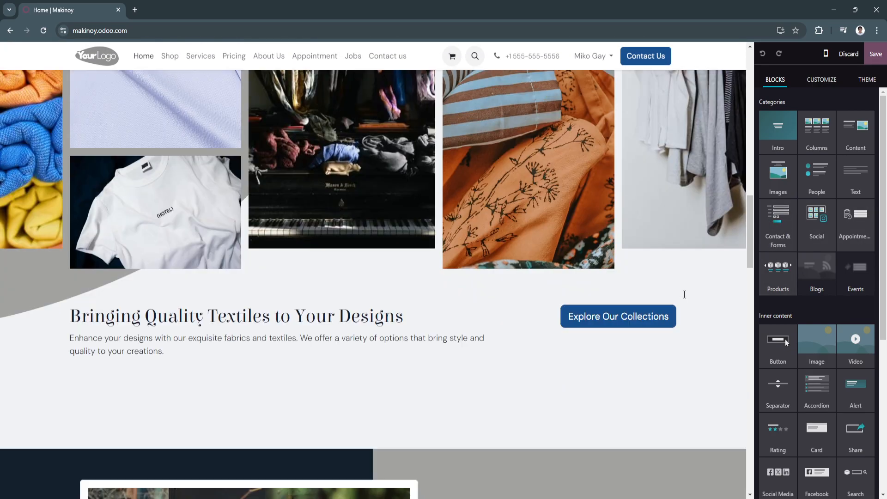
scroll("down", 3)
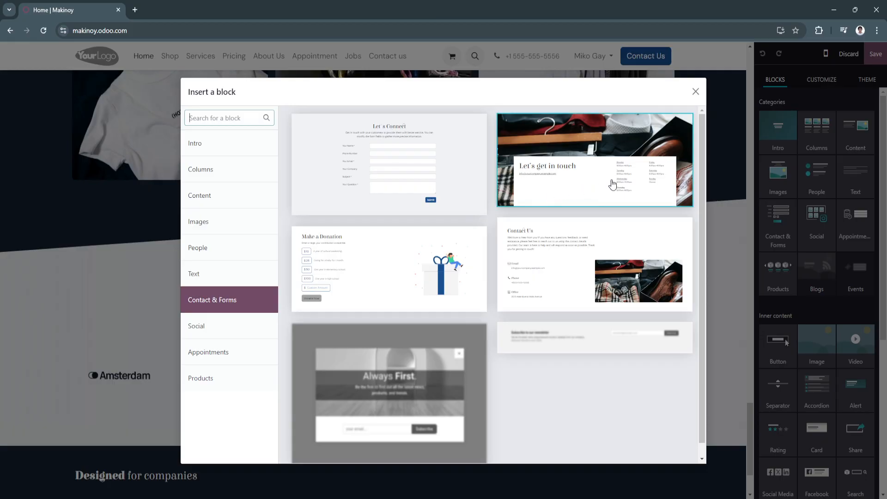
mouse_move(423, 281)
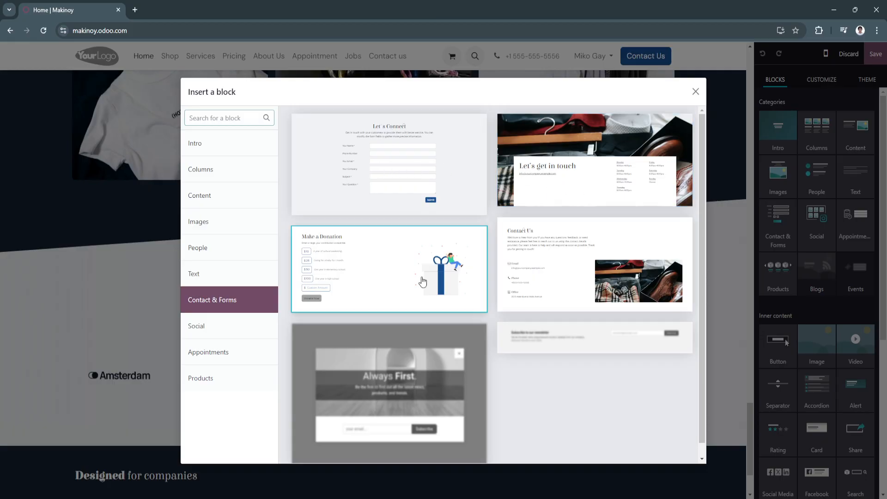
left_click(389, 269)
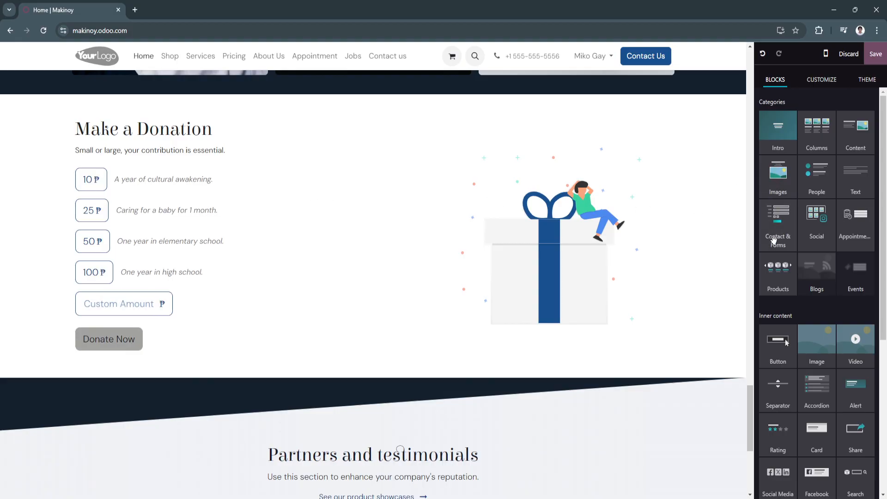
Add the Let's Connect contact form and review it with the donation section on the page.
left_click(777, 225)
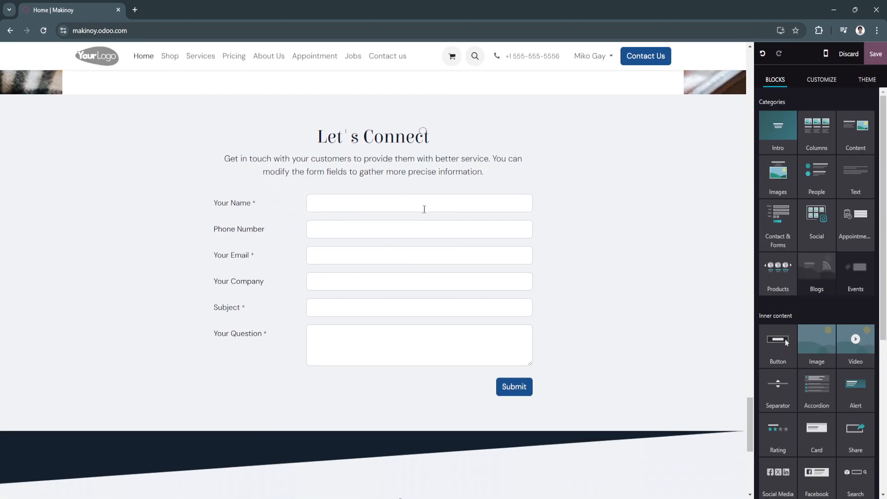
scroll("down", 3)
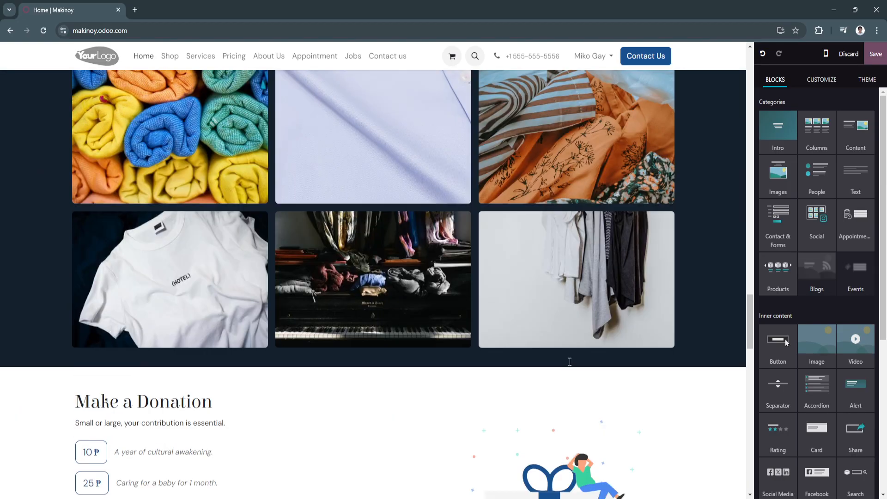
scroll("down", 3)
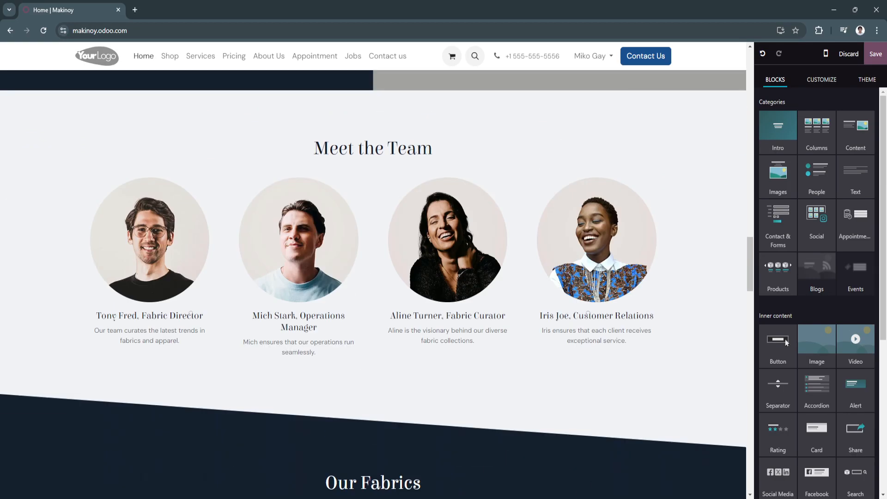
scroll("up", 3)
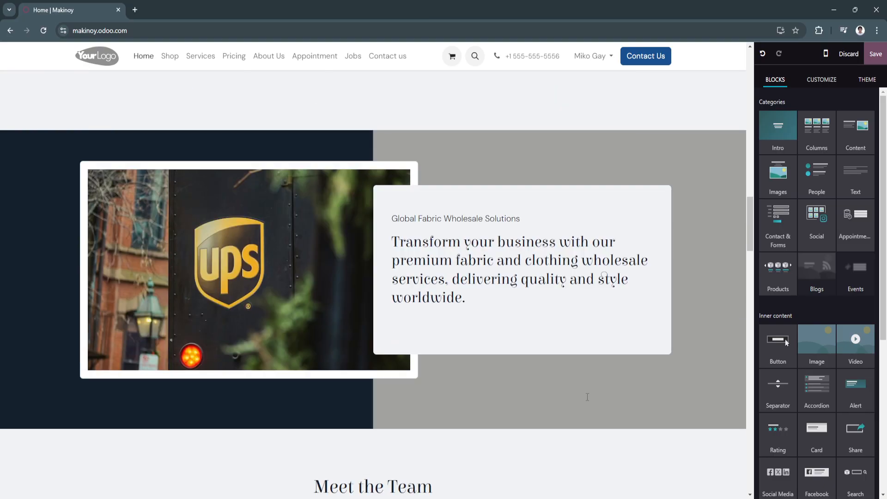
scroll("down", 3)
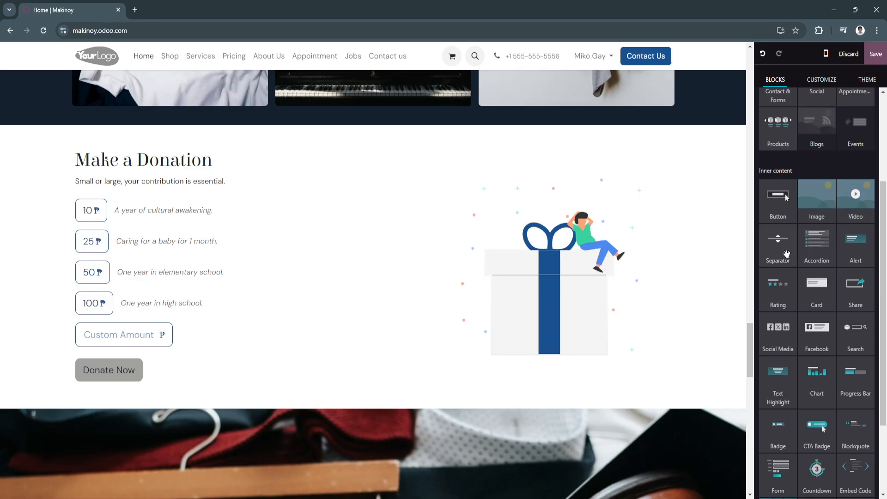
Place a Let's get in touch section and a Philippines map above the Let's Connect form.
scroll("down", 3)
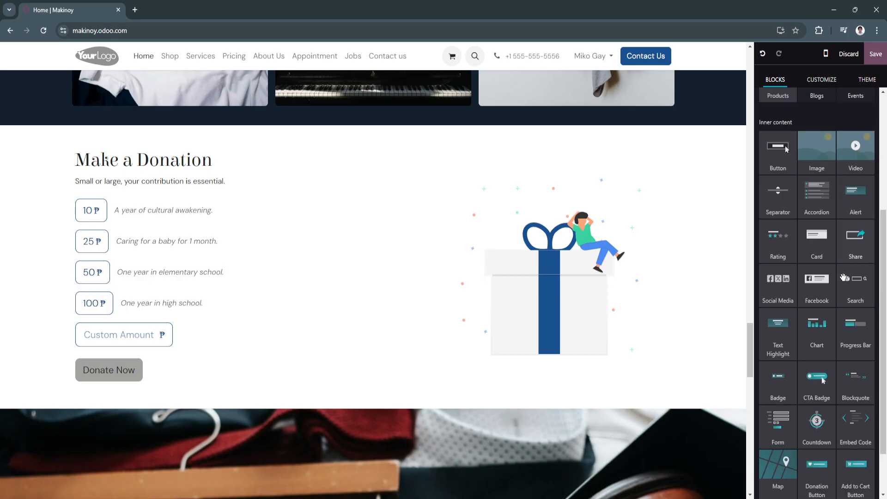
mouse_move(854, 345)
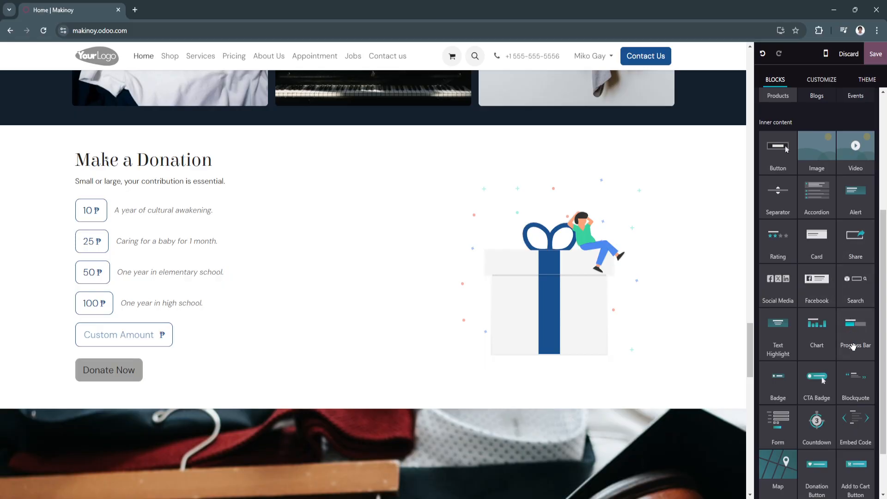
scroll("down", 3)
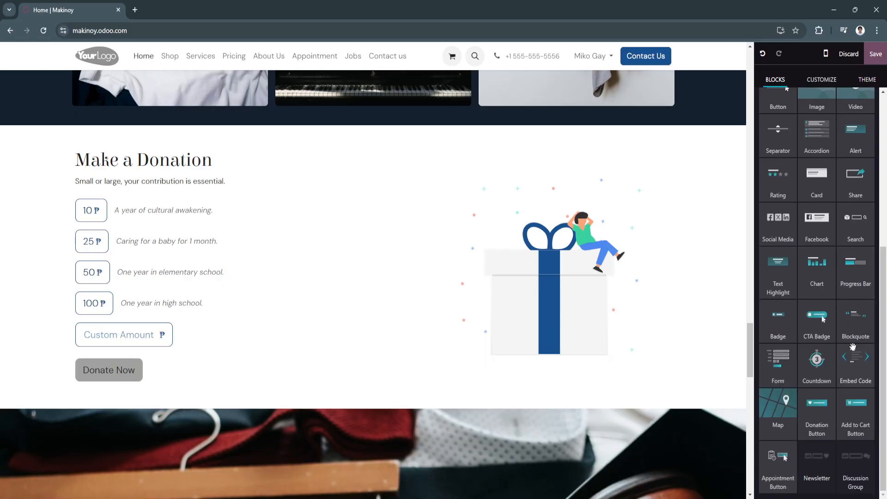
scroll("down", 3)
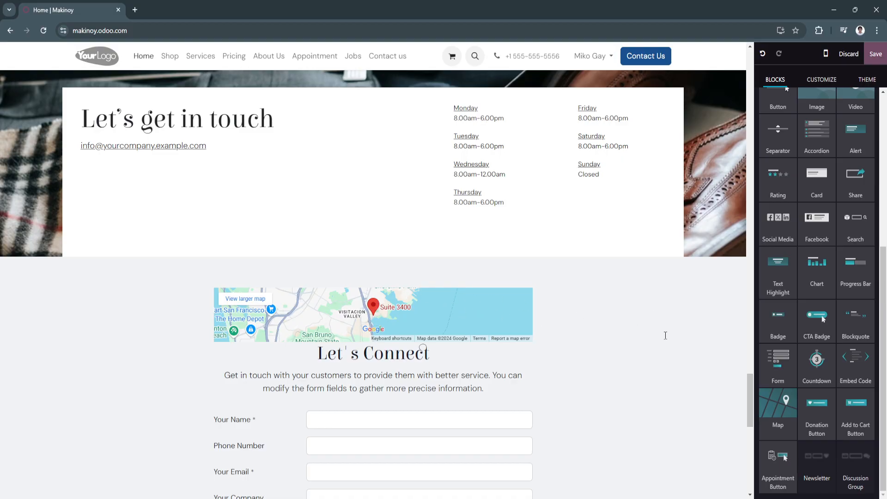
left_click(373, 314)
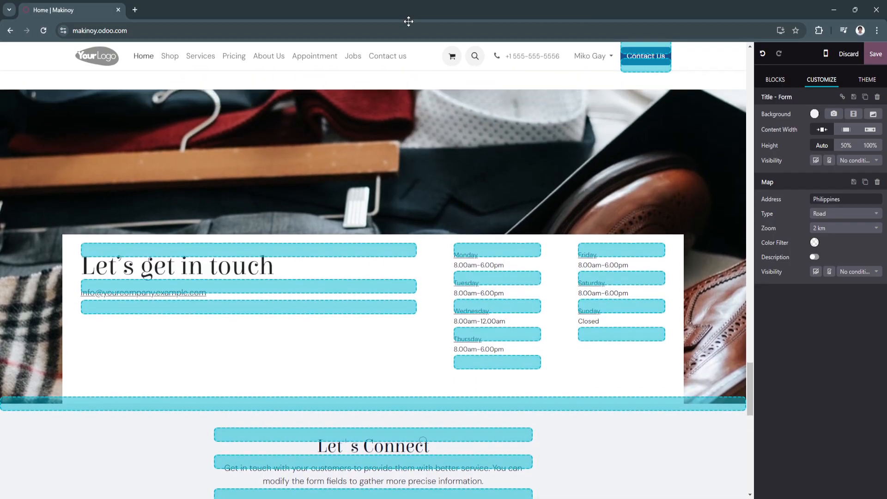
scroll("down", 3)
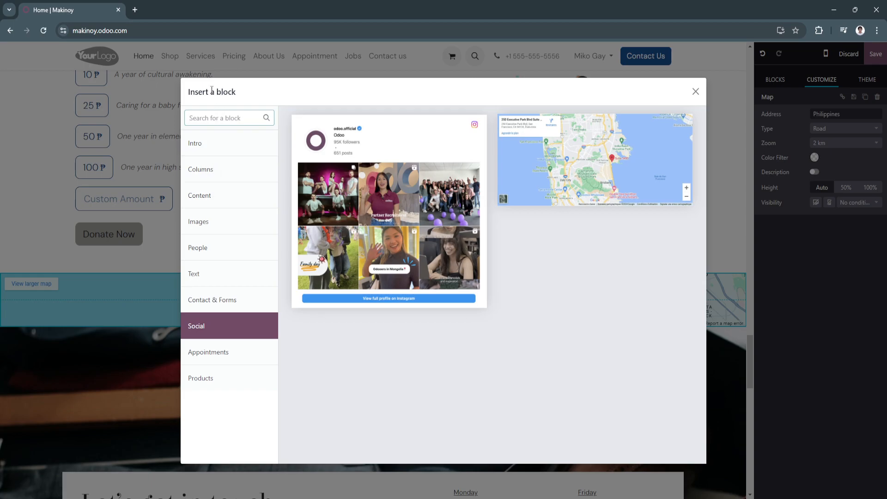
Browse Intro, Columns, Text and Products blocks without adding any, then save and leave the editor.
left_click(195, 143)
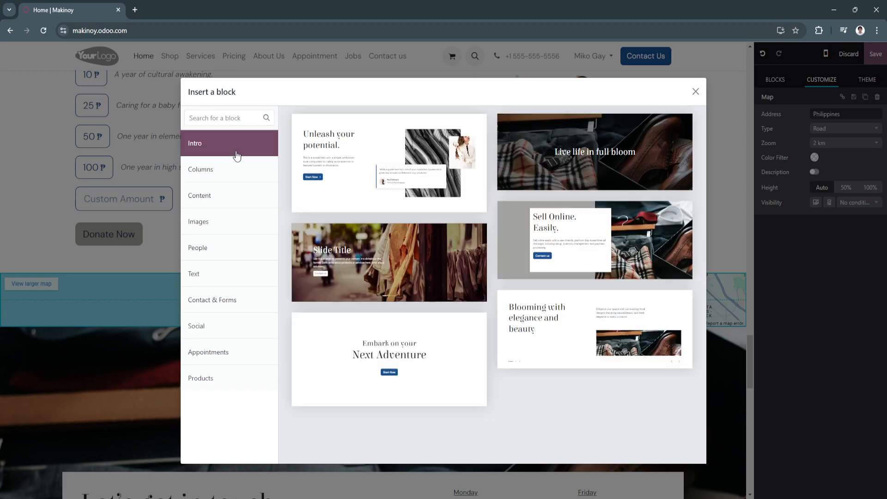
scroll("down", 3)
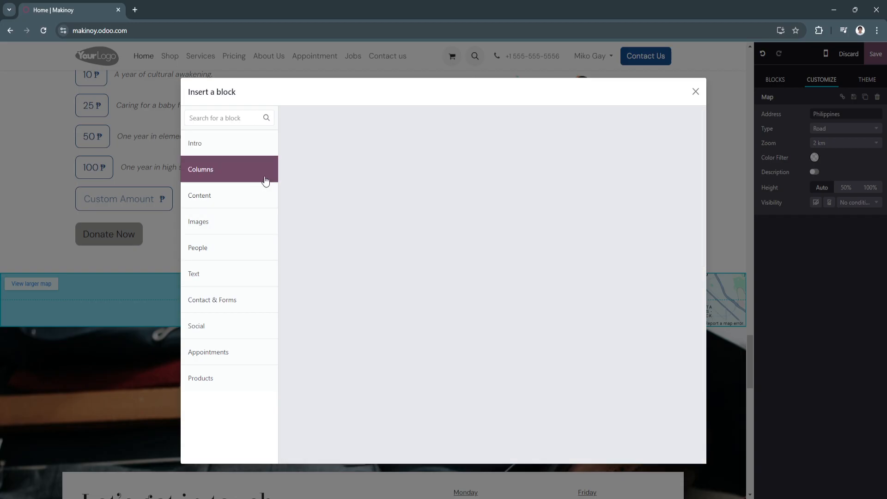
left_click(199, 195)
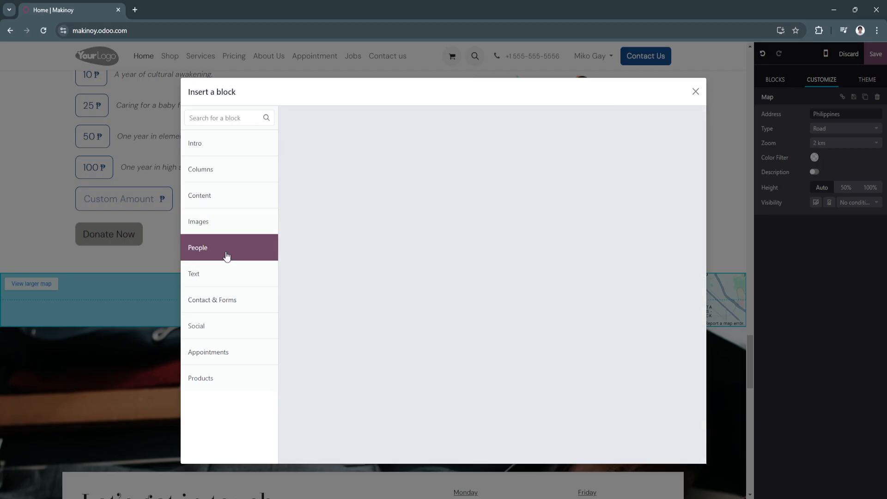
left_click(193, 274)
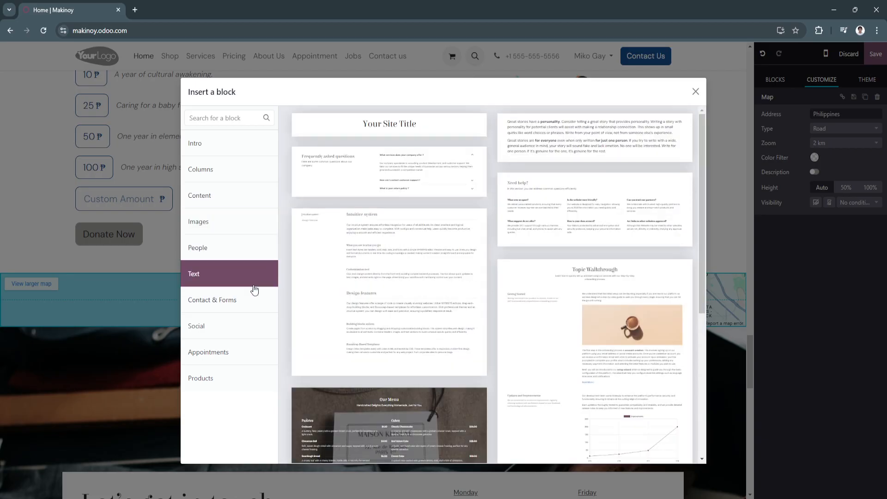
left_click(201, 378)
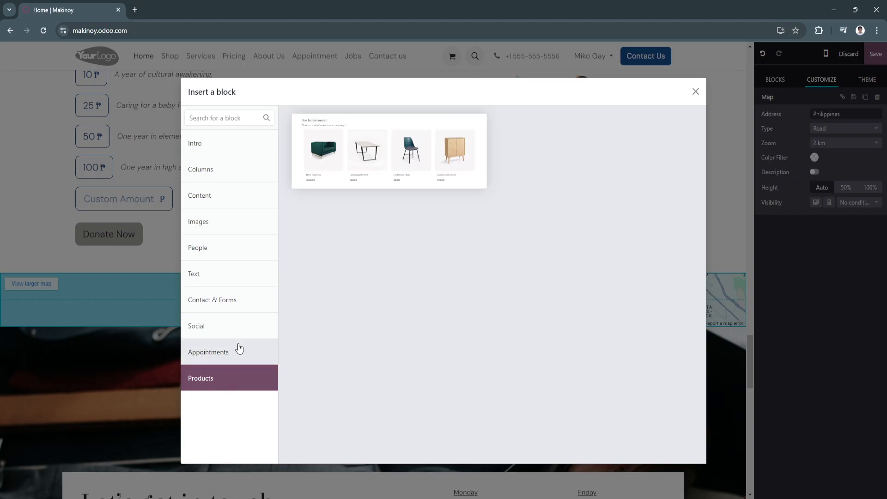
left_click(694, 91)
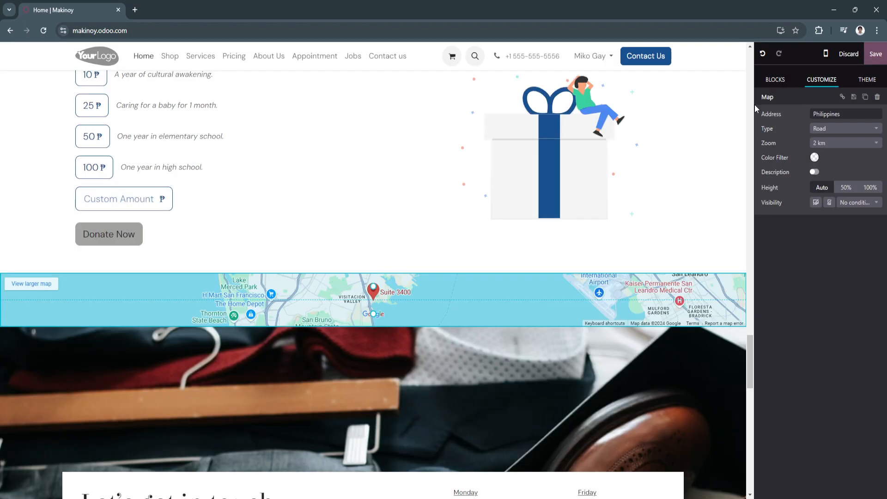
scroll("down", 3)
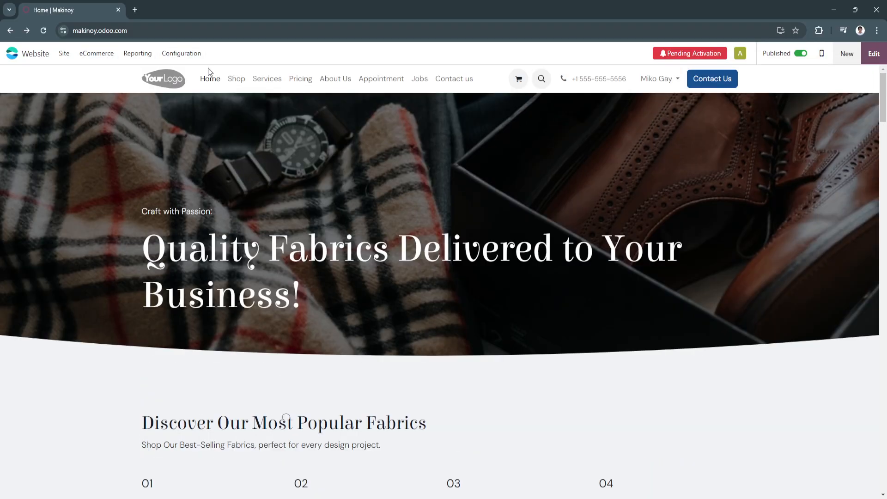
Edit the Shop page, check listing and Theme options, and select the Booking Fees product card.
left_click(236, 79)
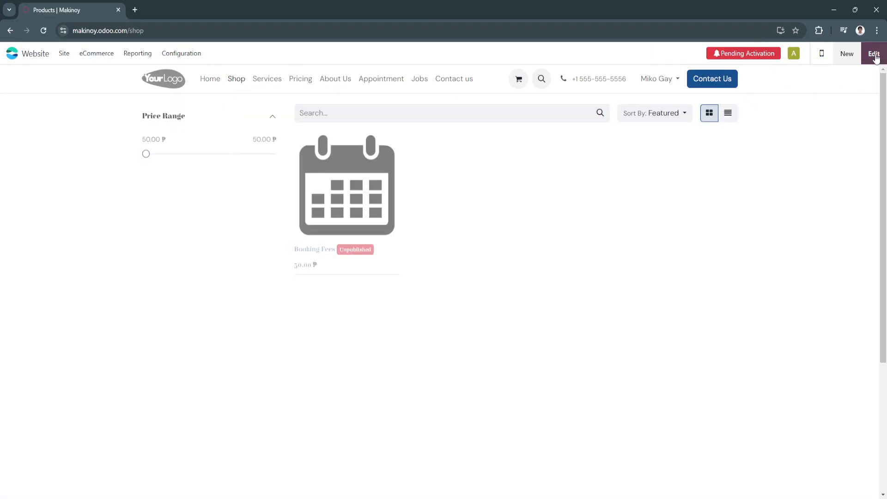
left_click(873, 54)
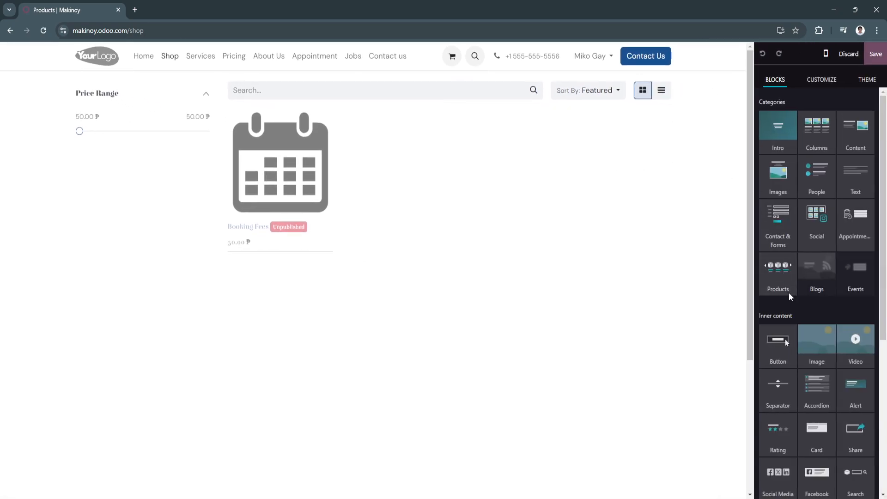
left_click(822, 80)
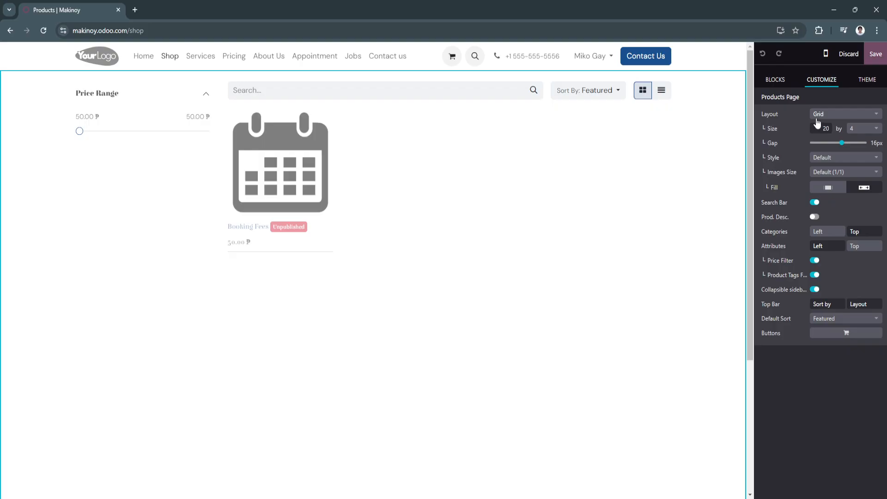
left_click(867, 79)
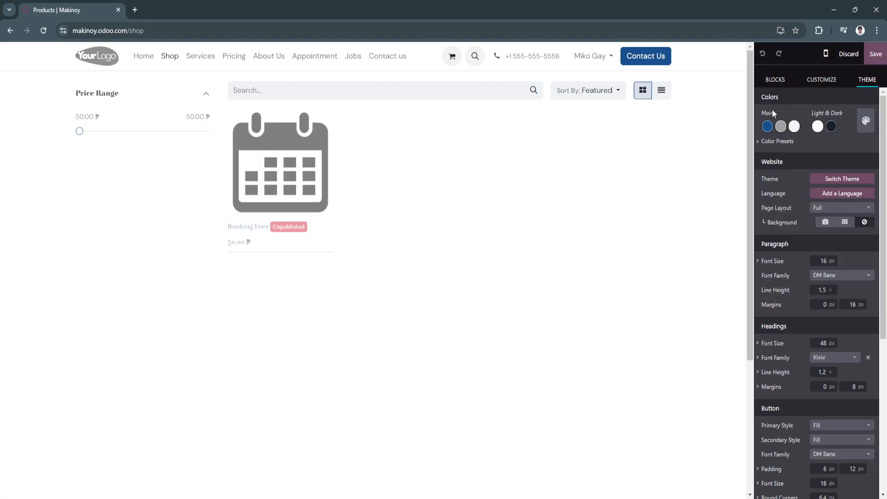
left_click(279, 162)
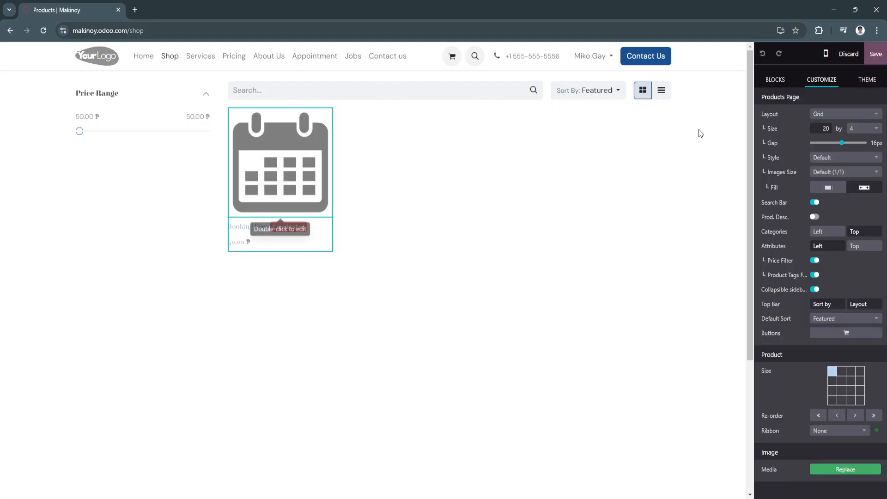
left_click(845, 469)
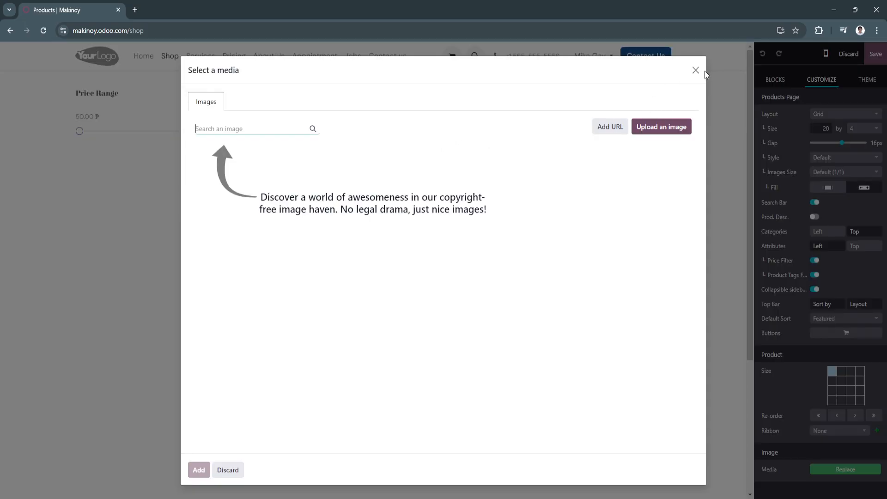
left_click(696, 70)
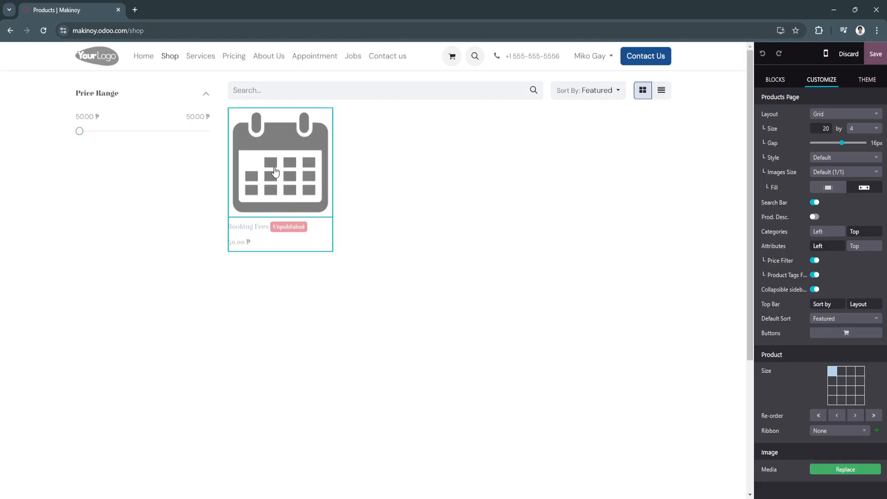
left_click(846, 469)
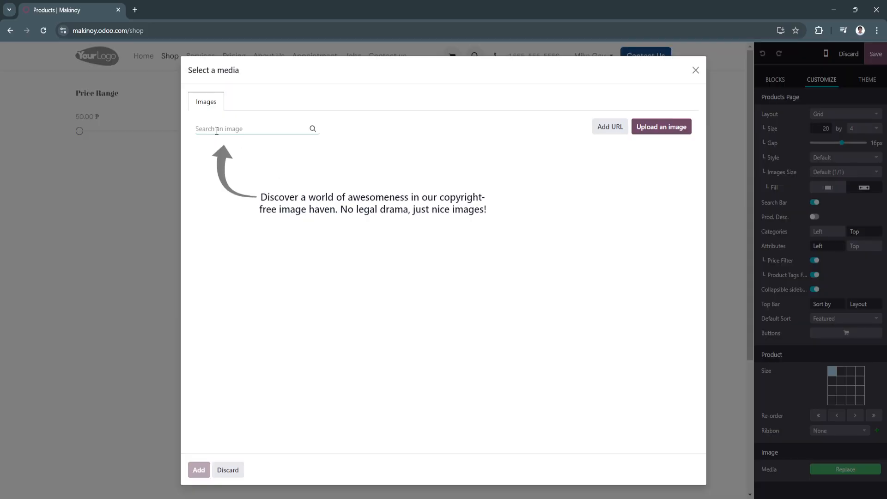
mouse_move(240, 221)
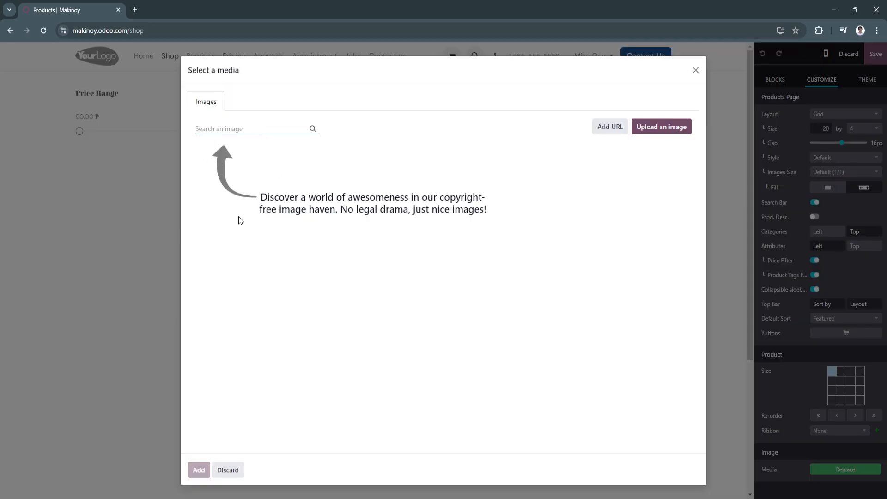
type("Clothes")
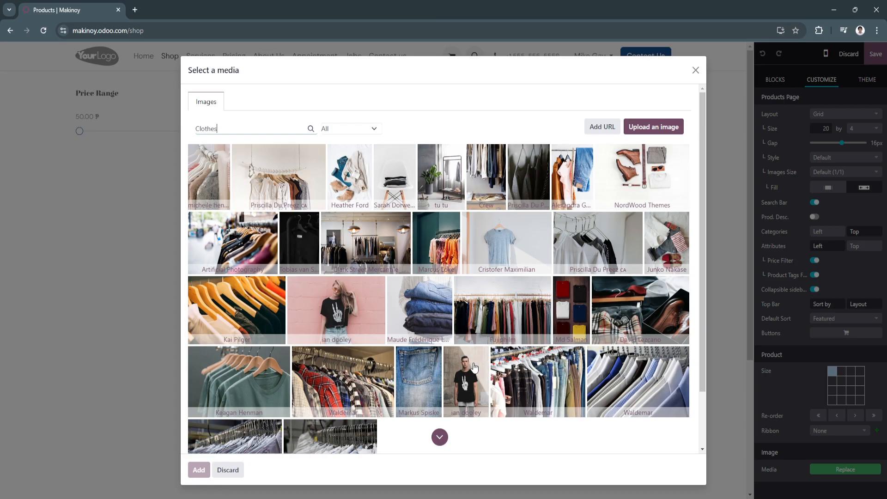
mouse_move(322, 395)
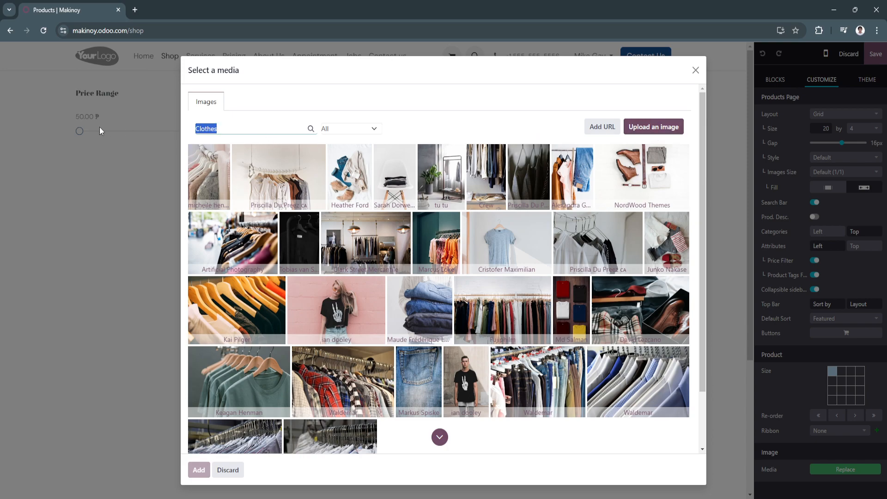
left_click(256, 129)
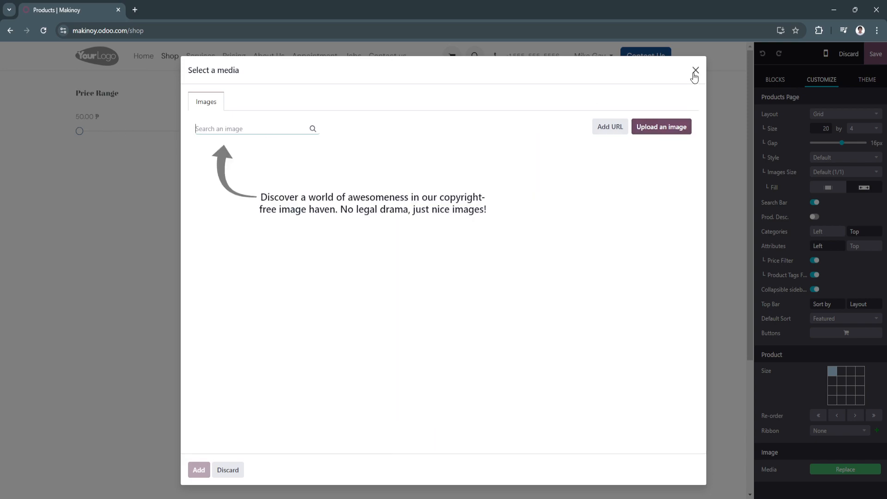
left_click(694, 70)
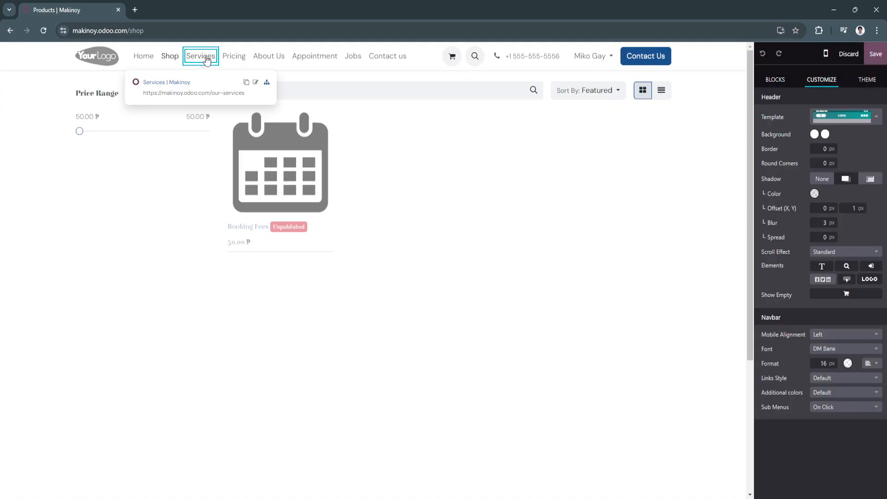
left_click(775, 79)
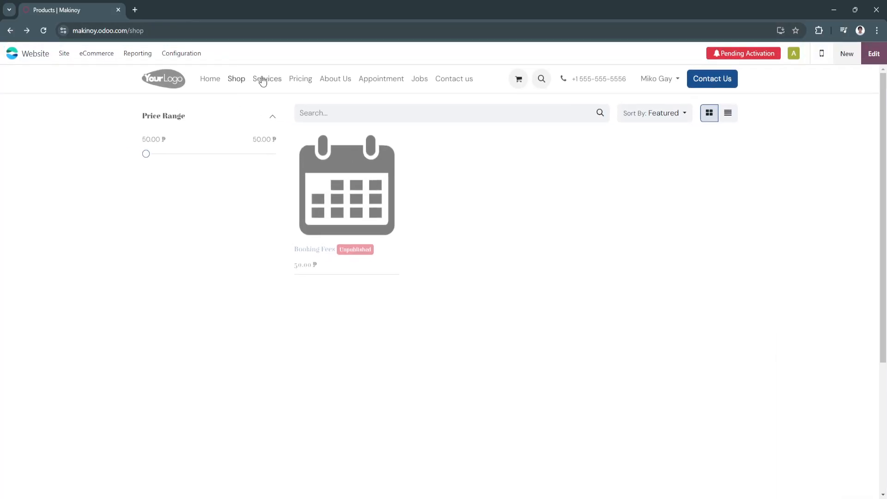
Browse the Services and Pricing pages, ending back on Services.
left_click(267, 79)
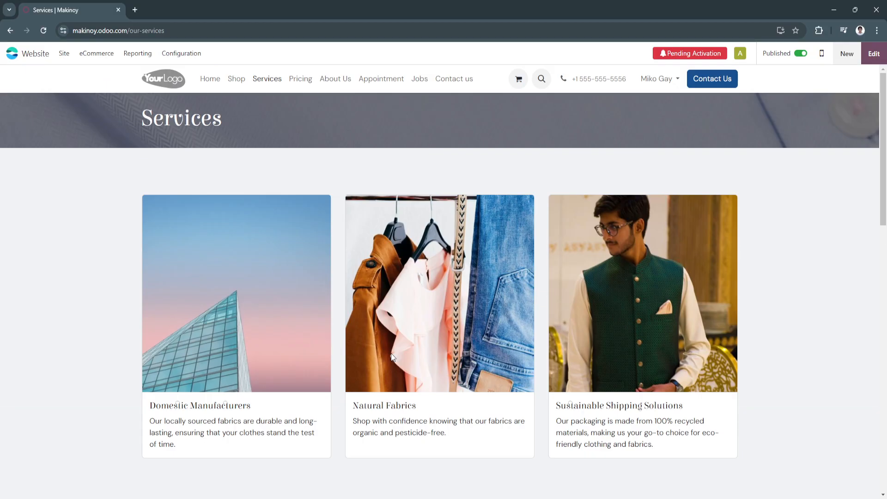
left_click(300, 78)
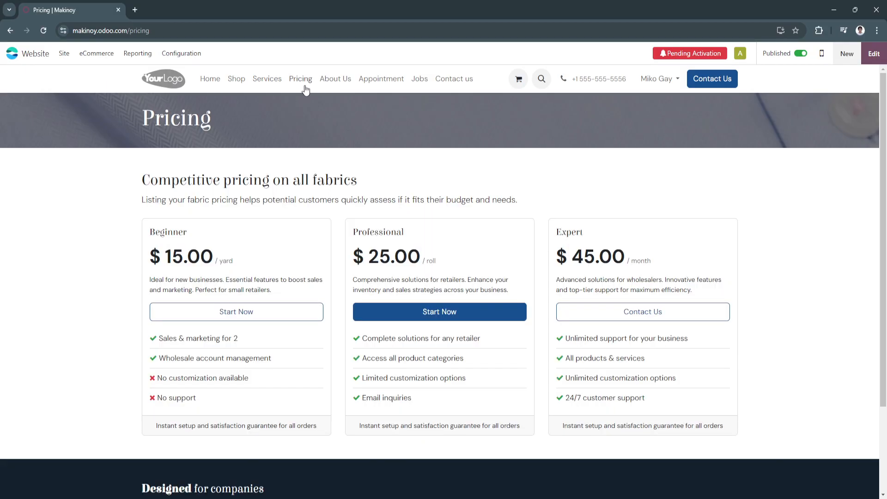
mouse_move(344, 87)
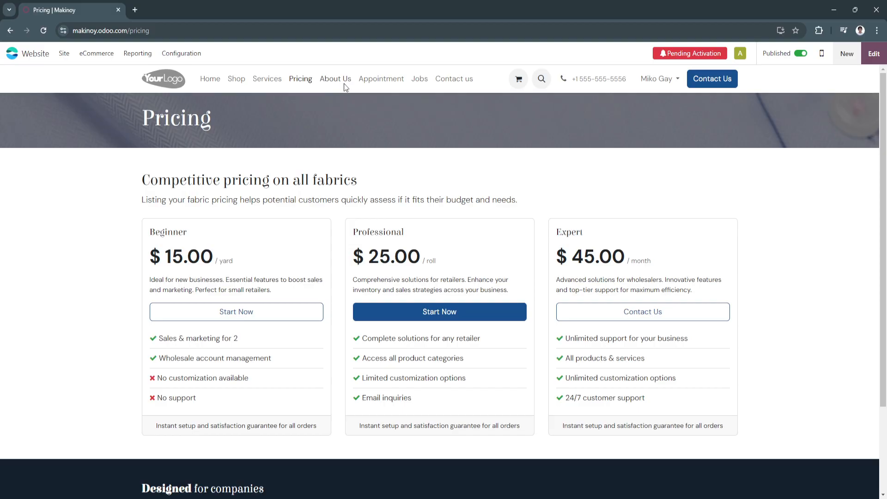
left_click(267, 79)
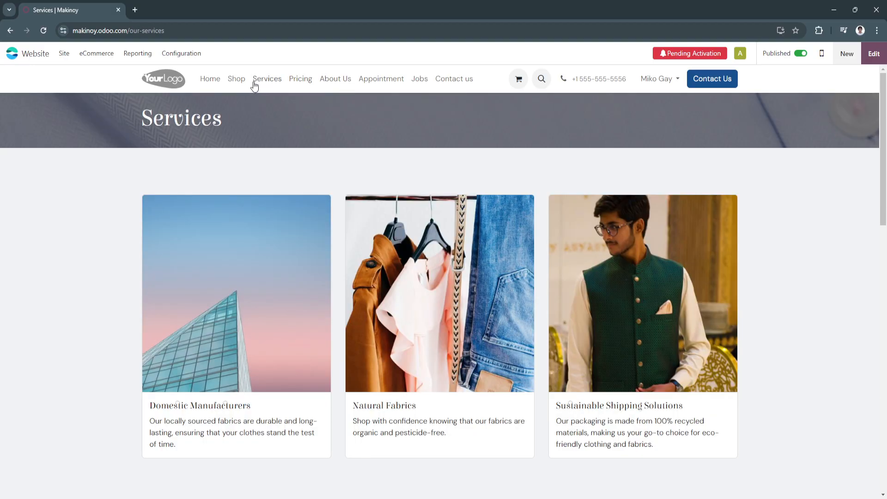
Edit the Services page, select the Sustainable Shipping Solutions card and save, revealing the 'Page title not set' notice.
left_click(873, 54)
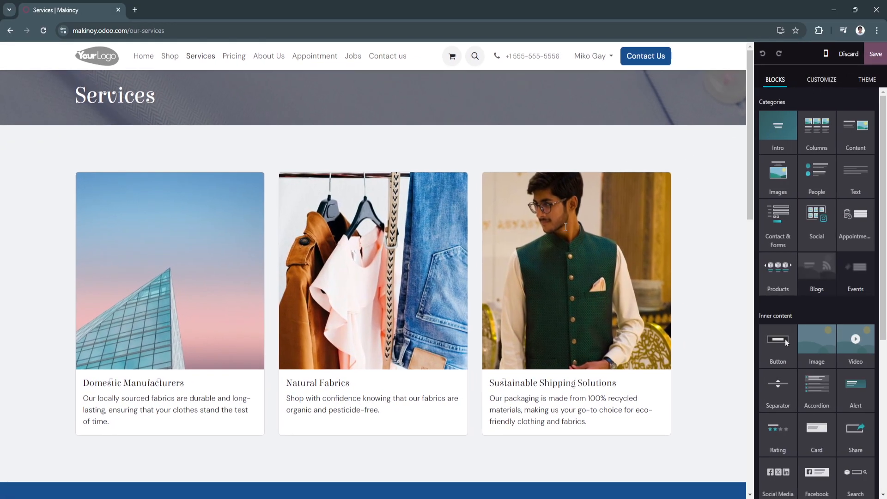
left_click(575, 271)
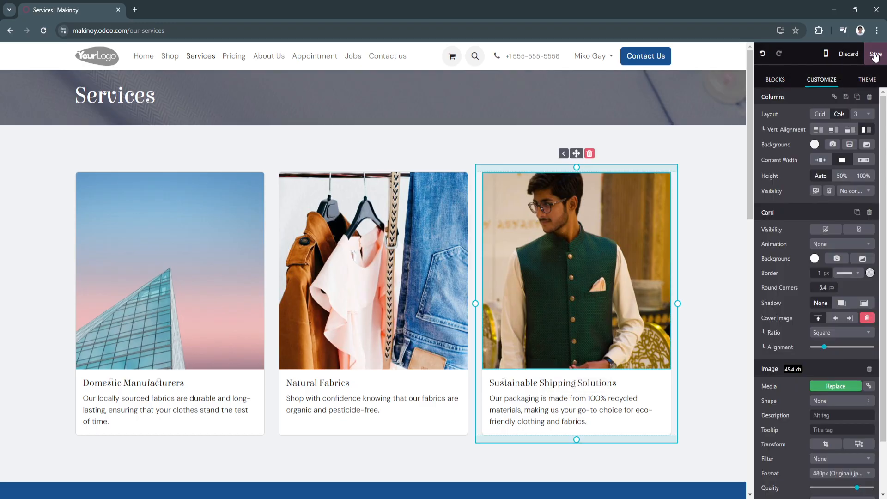
left_click(875, 53)
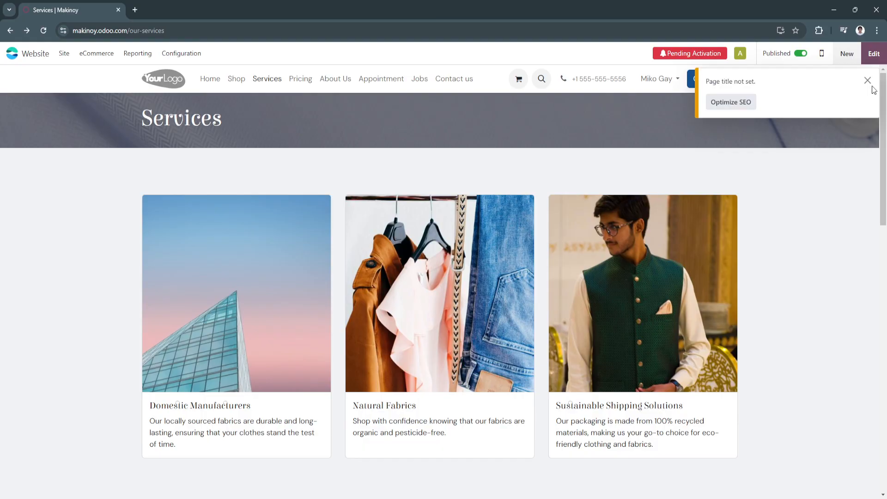
left_click(868, 81)
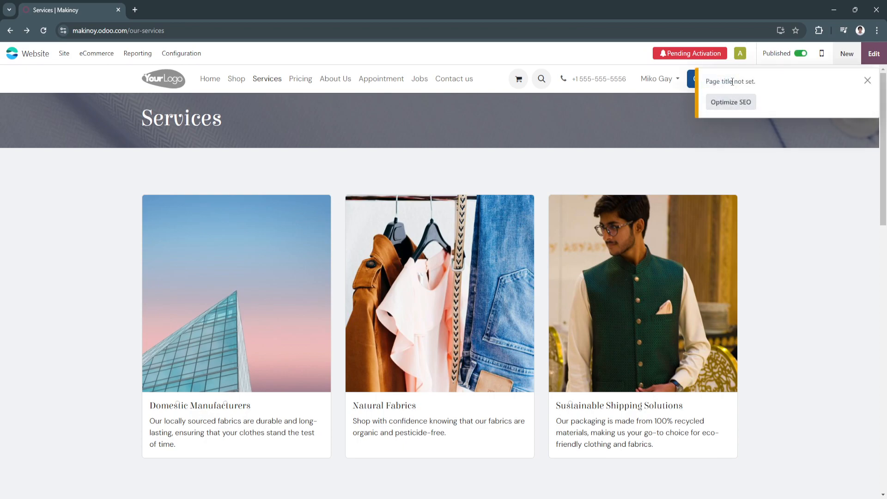
Give the Services page the SEO title 'Makinoy' and preview the page at phone width.
left_click(730, 102)
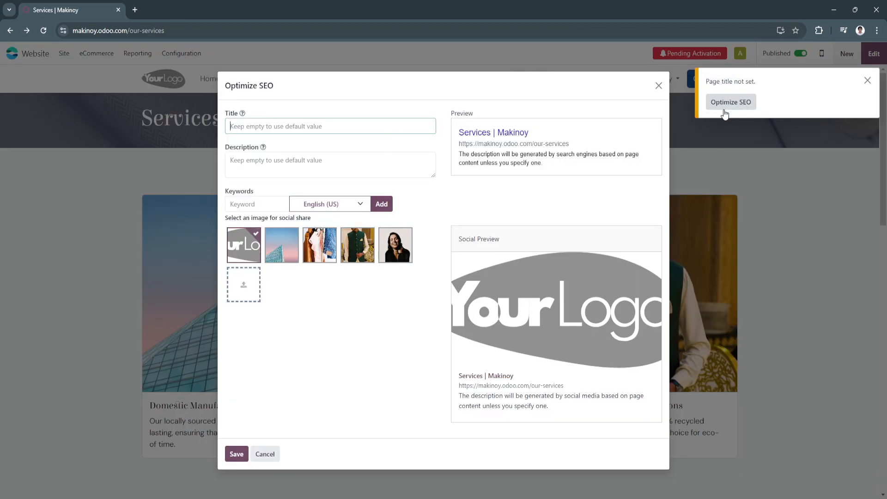
left_click(330, 126)
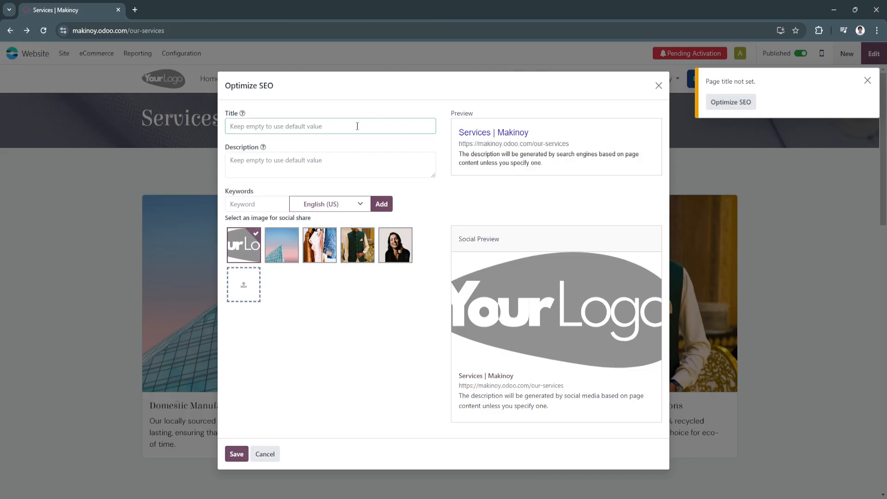
type("Makinoy")
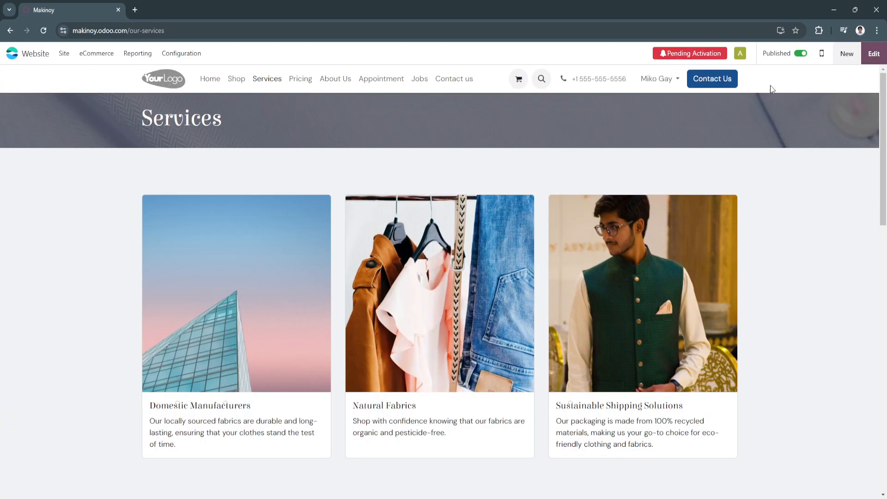
left_click(822, 54)
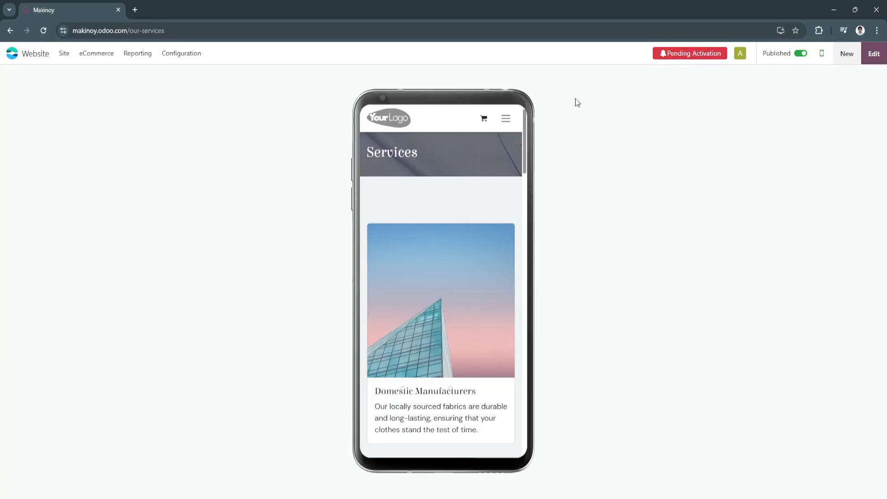
scroll("down", 3)
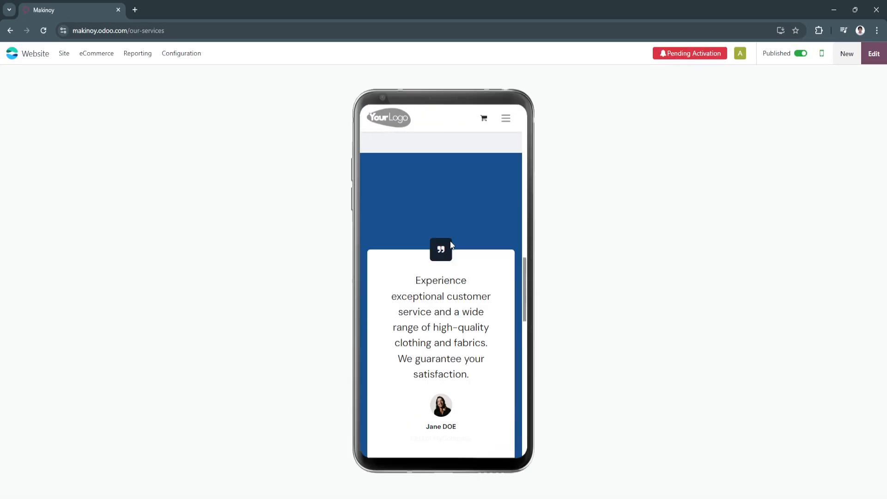
Take the Services page offline and publish it again.
left_click(740, 53)
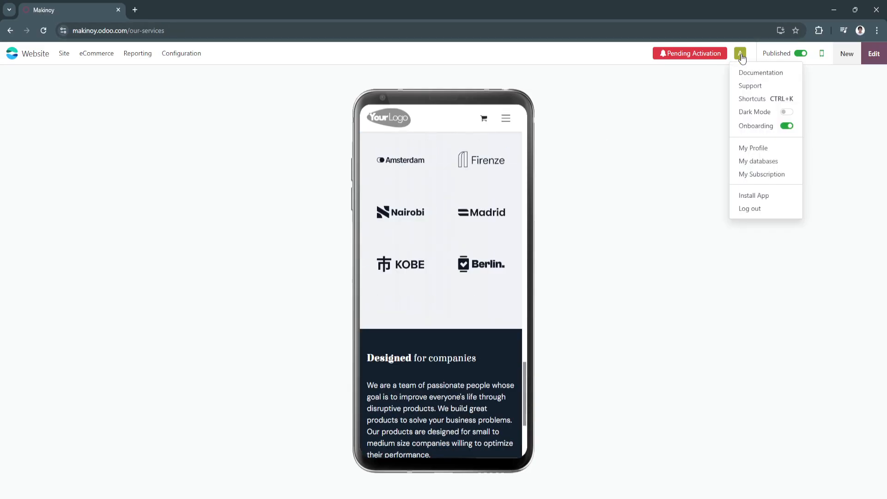
left_click(801, 54)
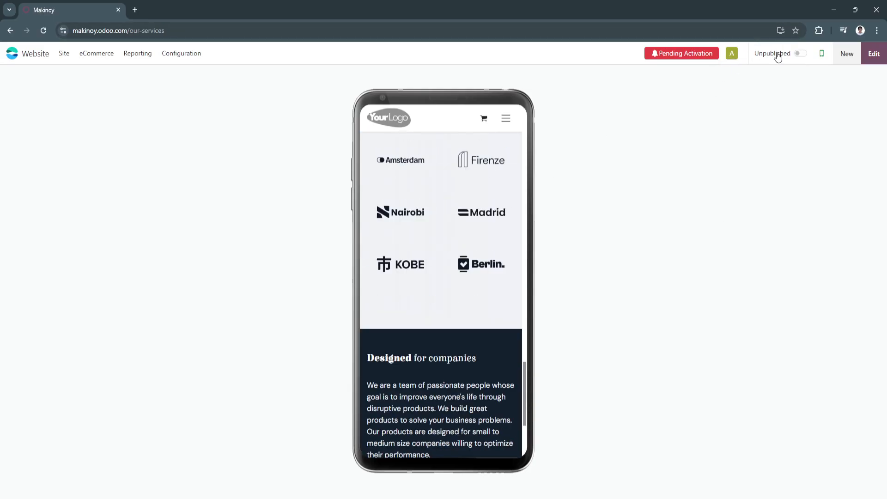
left_click(800, 54)
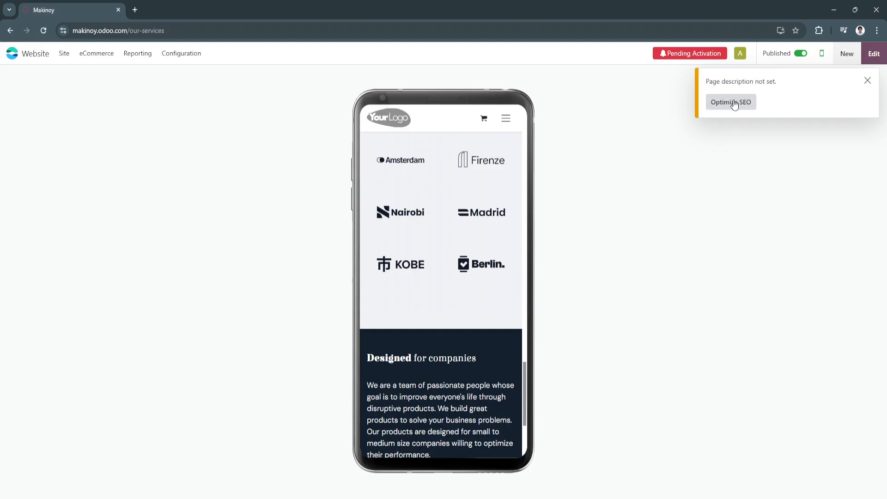
Fill the SEO description 'Your Online Clothes Store in one place. TESTTESTTEST'.
left_click(730, 102)
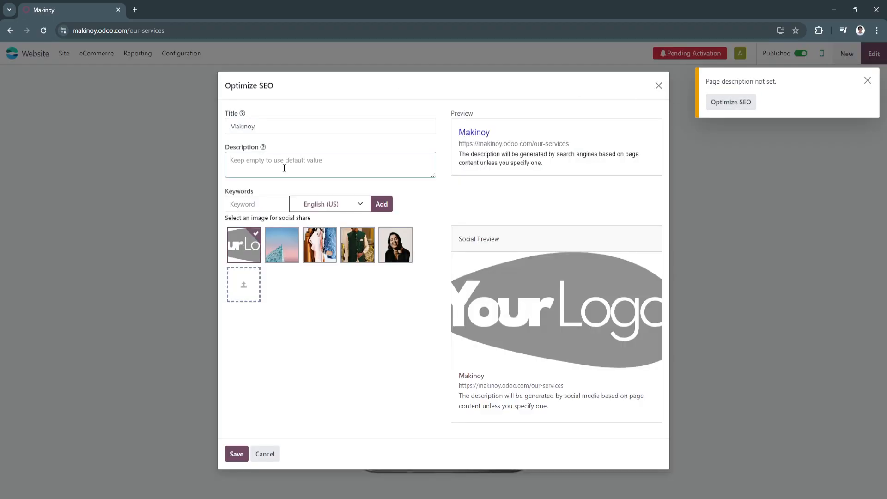
type("Clothes Store")
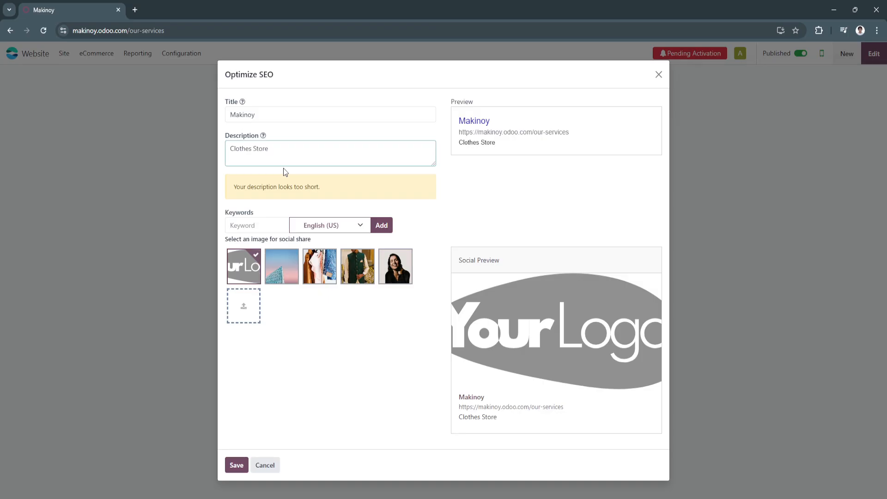
type("Your Online")
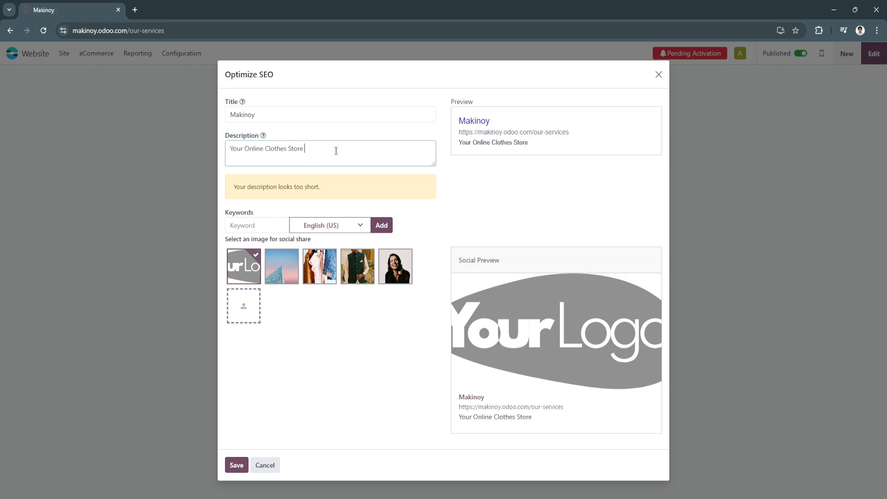
type("in one")
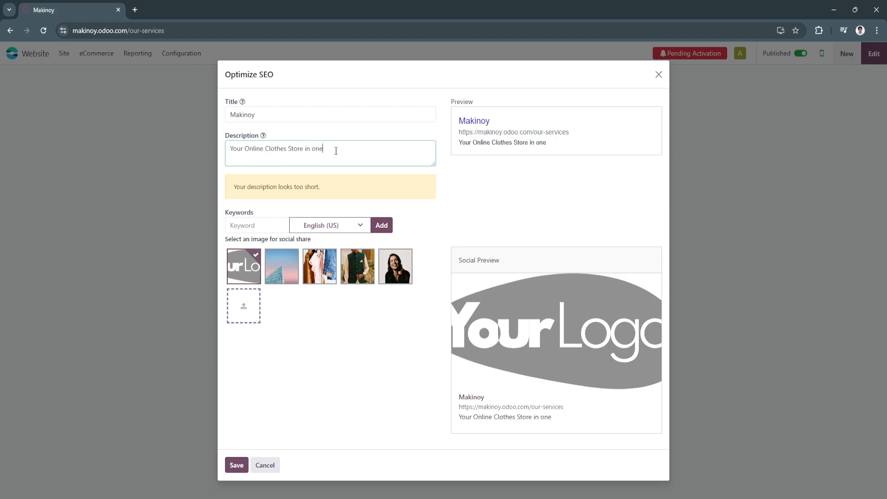
type("place")
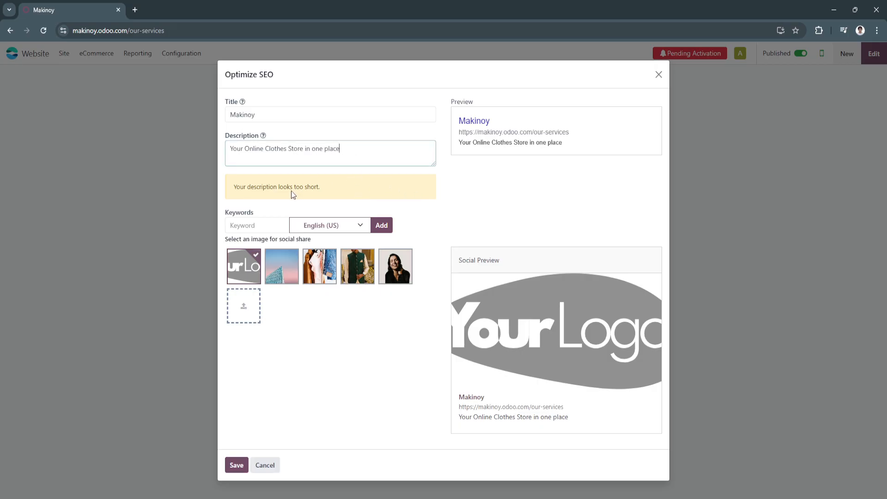
type(". T")
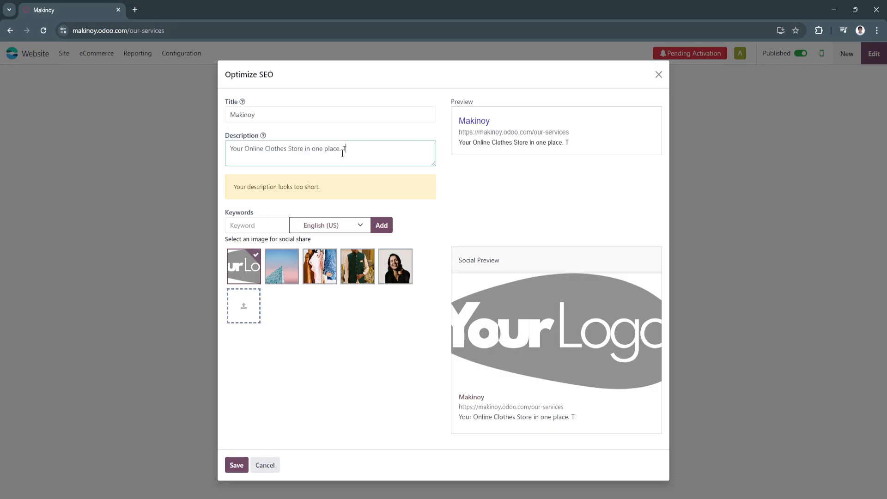
type("EST")
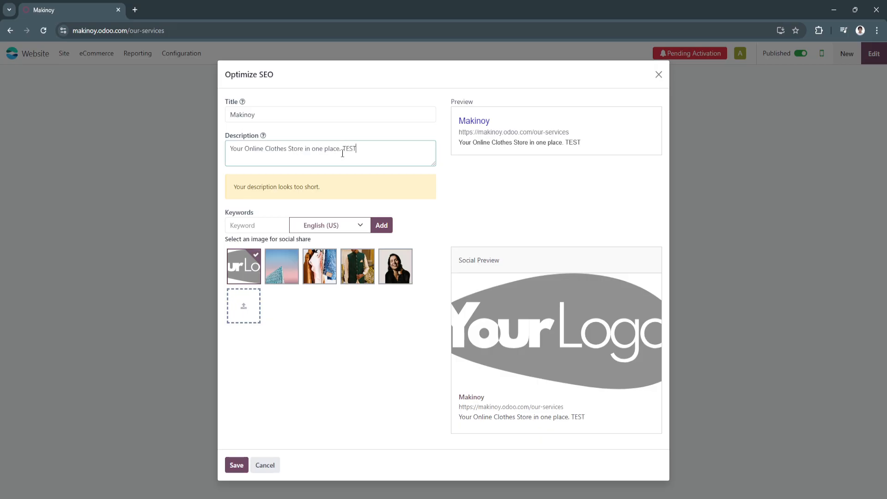
double_click(350, 148)
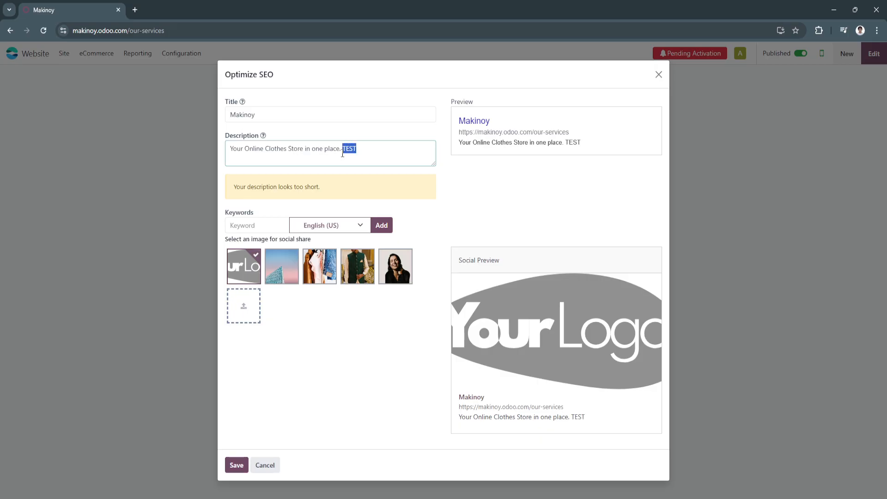
type("TESTTESTTEST")
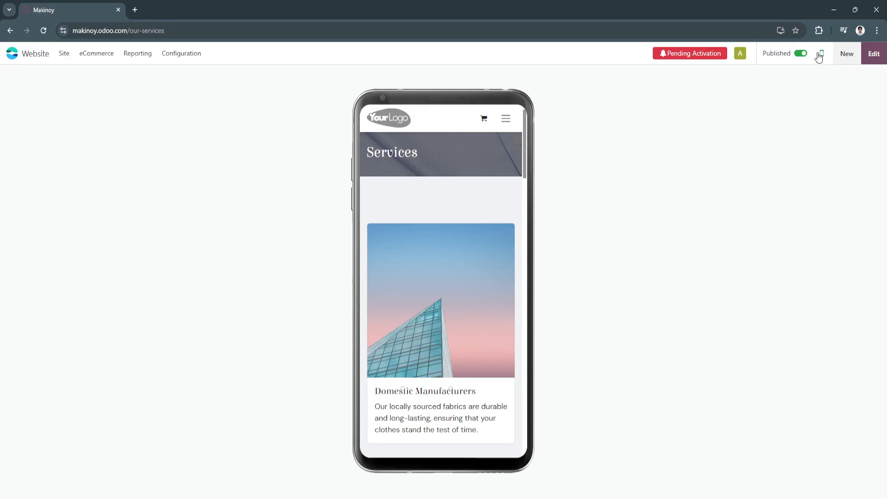
Return the published Services page to desktop width and show the Site menu's page options.
left_click(800, 54)
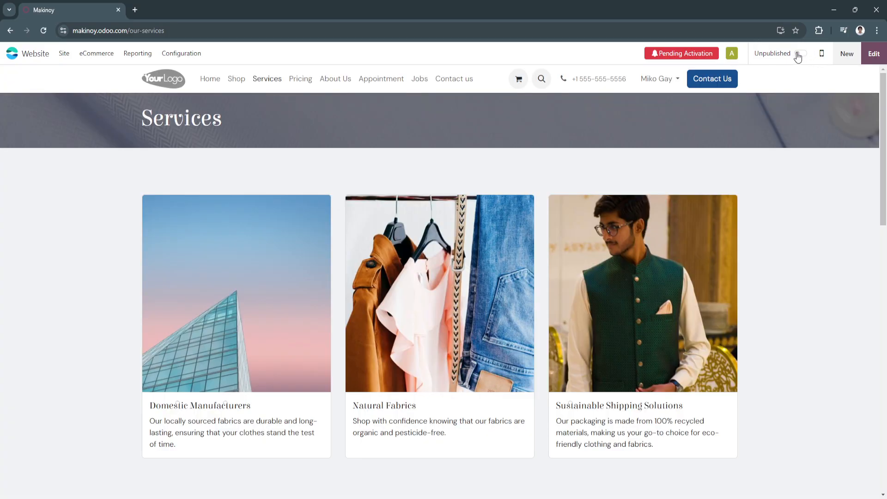
left_click(798, 54)
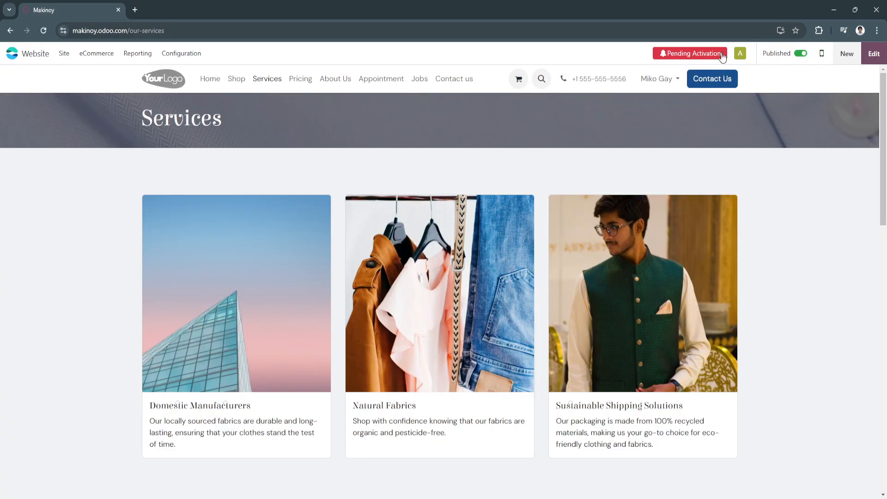
left_click(64, 53)
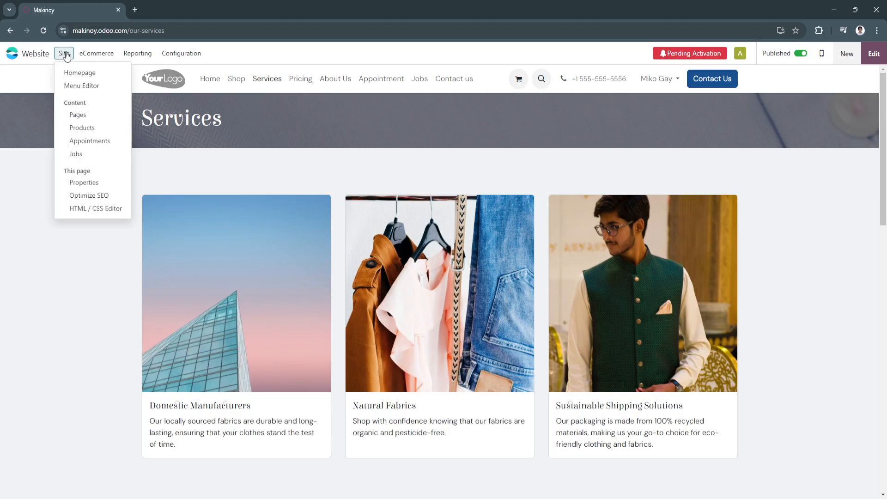
mouse_move(75, 154)
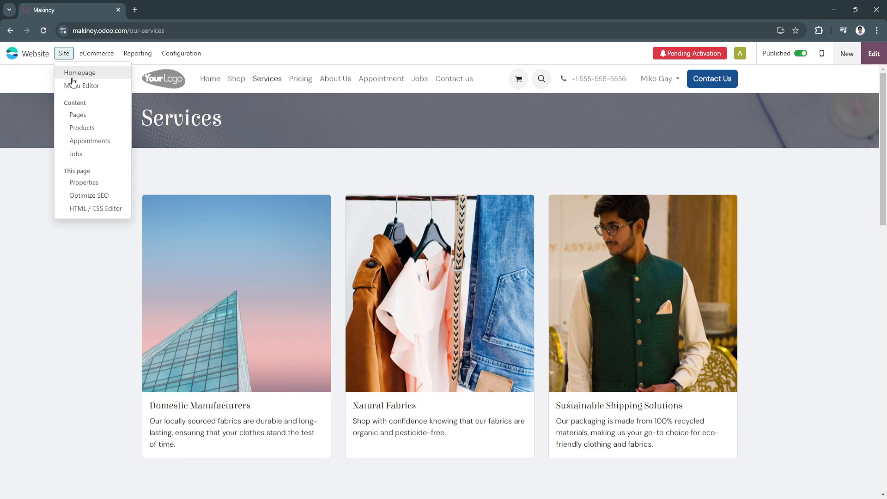
mouse_move(90, 140)
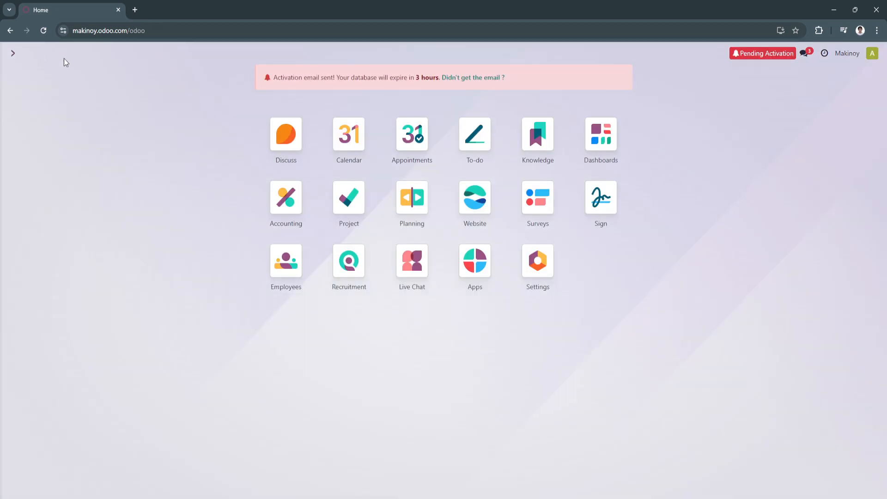
mouse_move(336, 183)
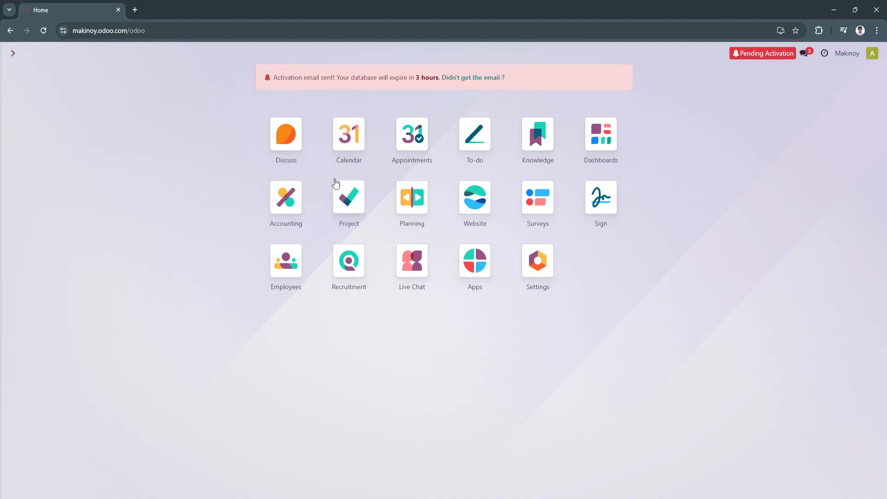
mouse_move(573, 243)
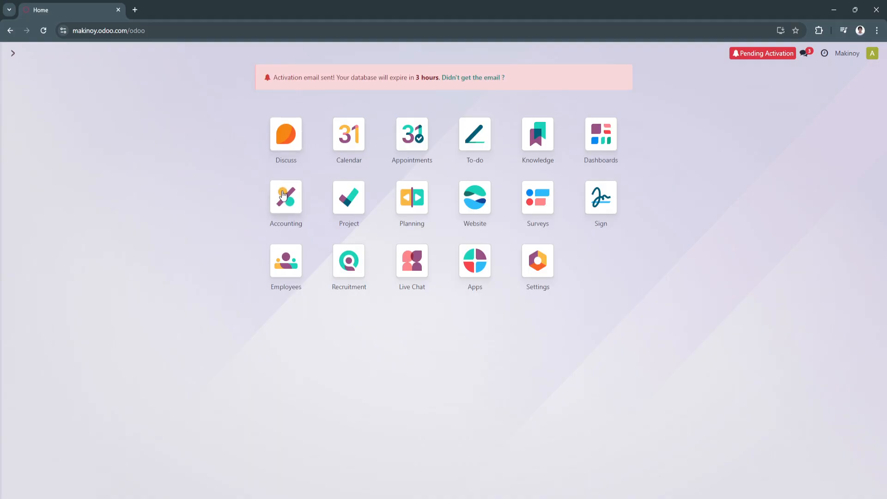
mouse_move(430, 211)
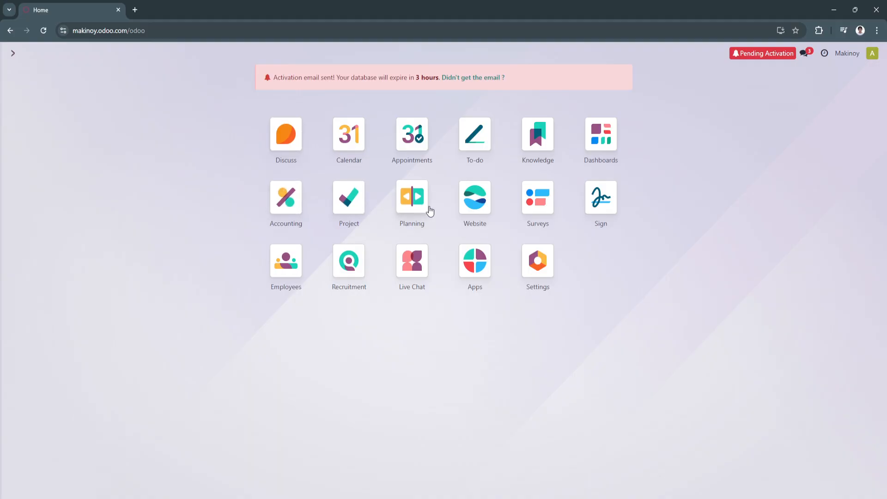
mouse_move(601, 199)
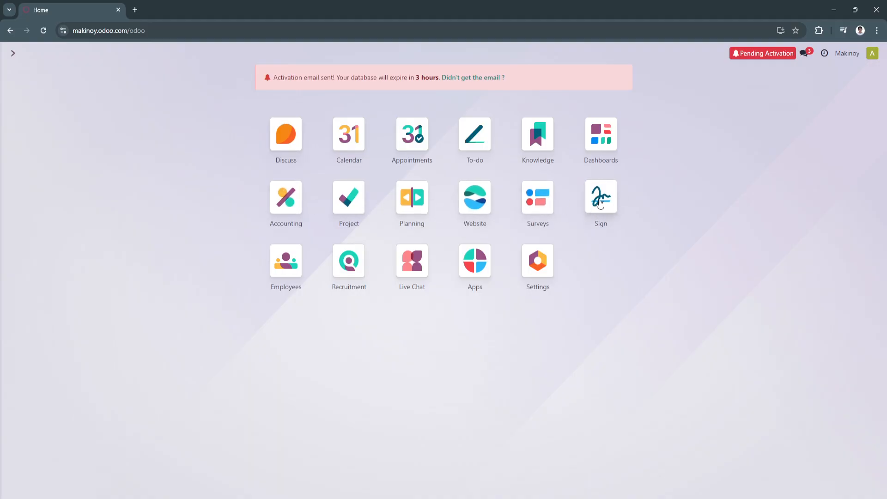
mouse_move(43, 54)
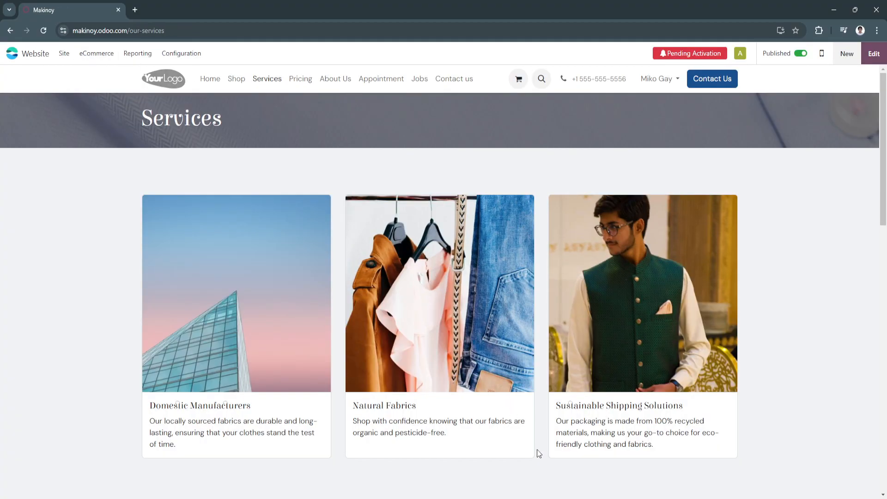
mouse_move(359, 350)
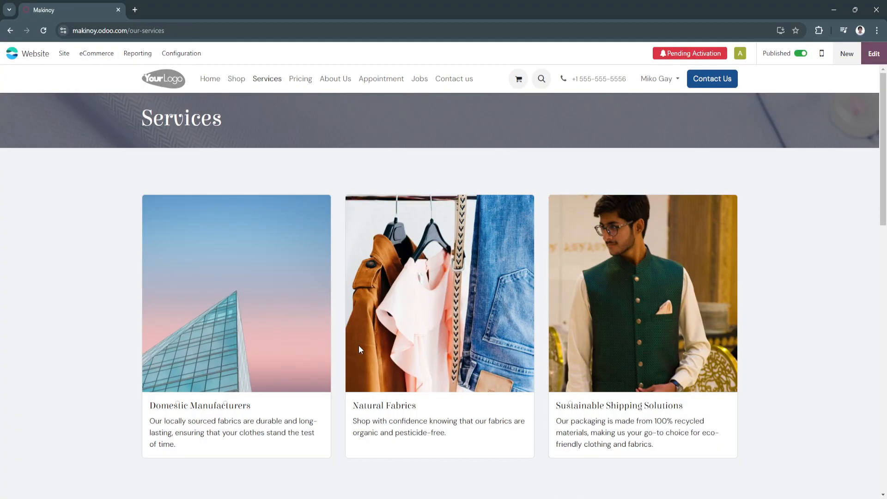
mouse_move(336, 364)
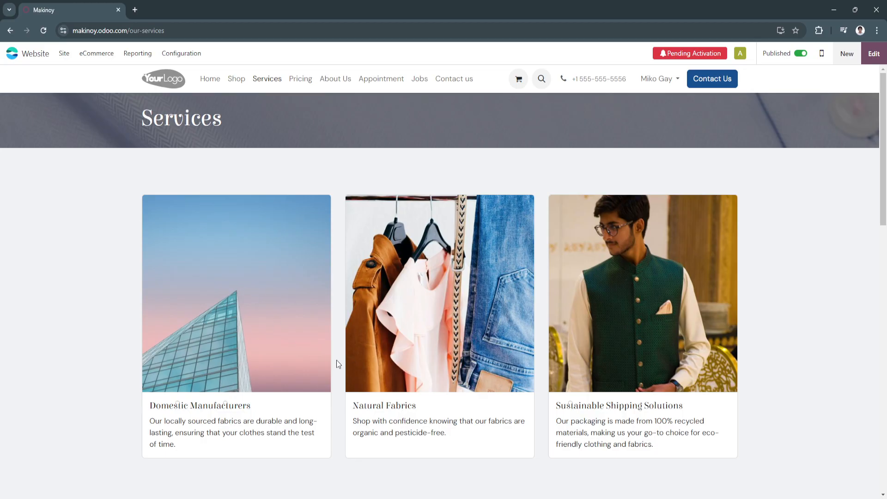
mouse_move(478, 477)
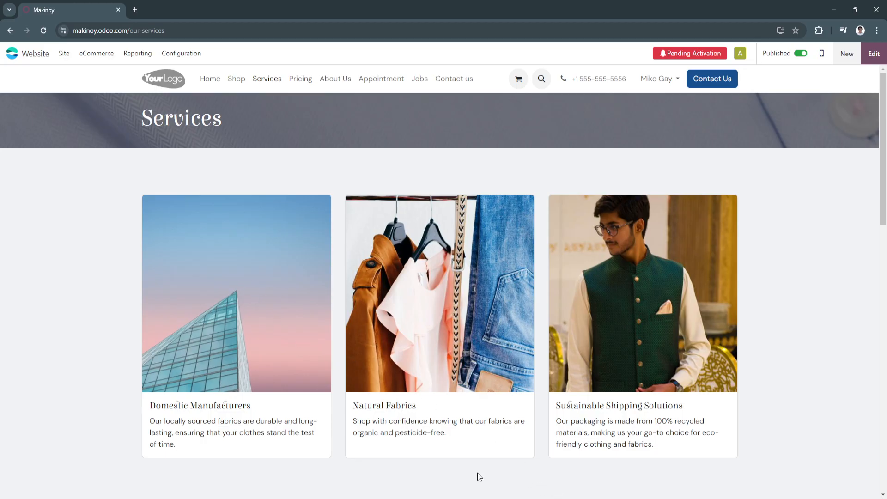